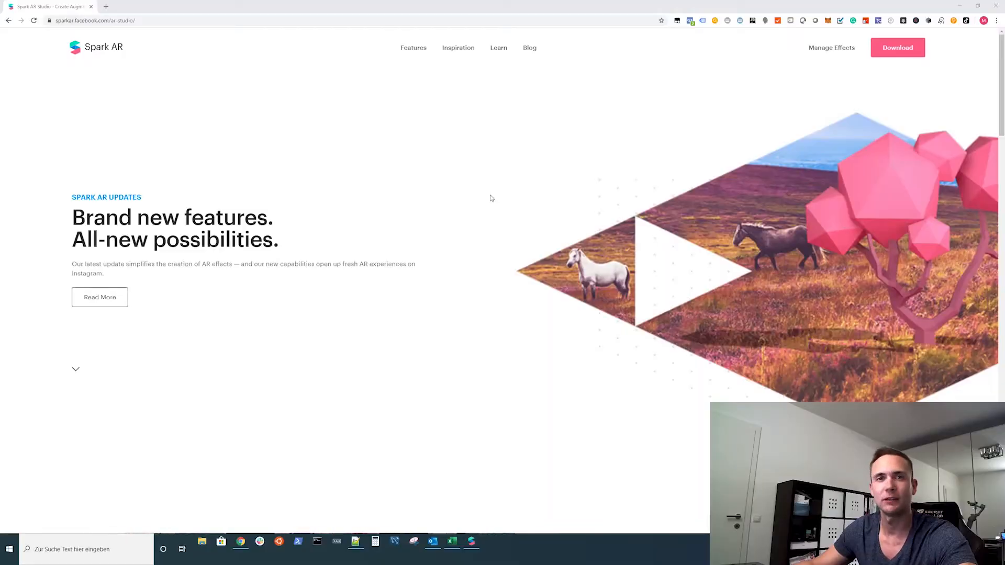
mouse_move(496, 221)
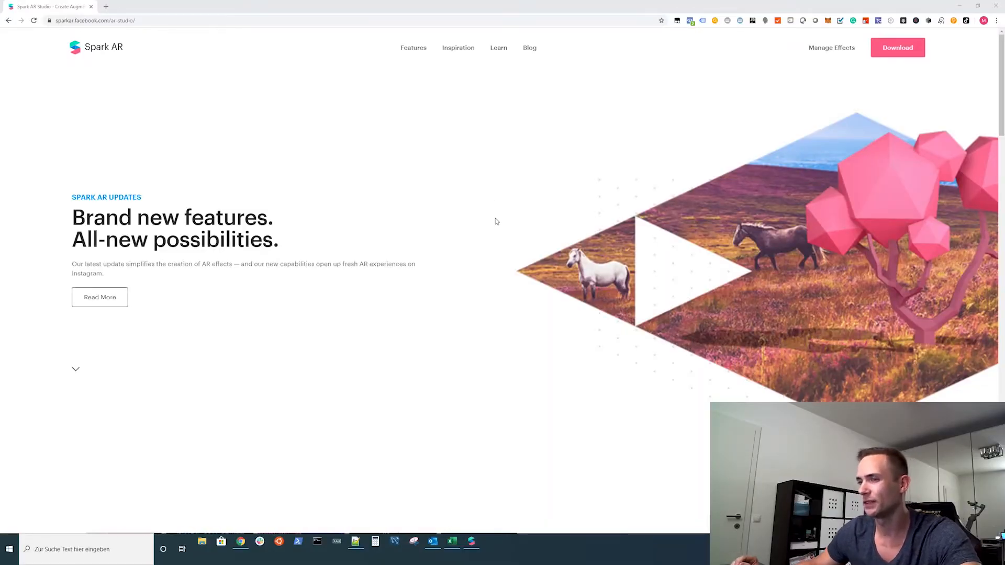
mouse_move(527, 224)
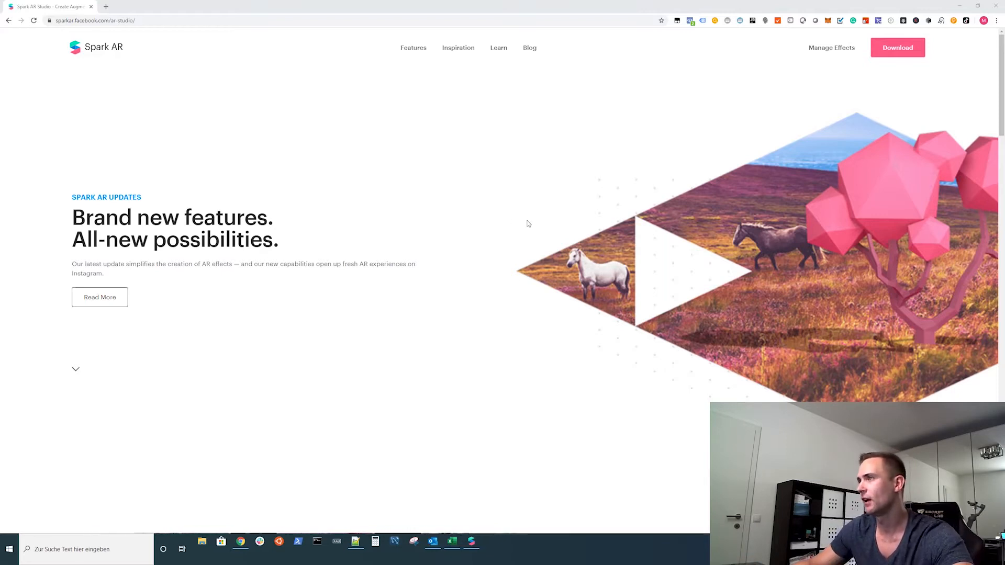
mouse_move(524, 218)
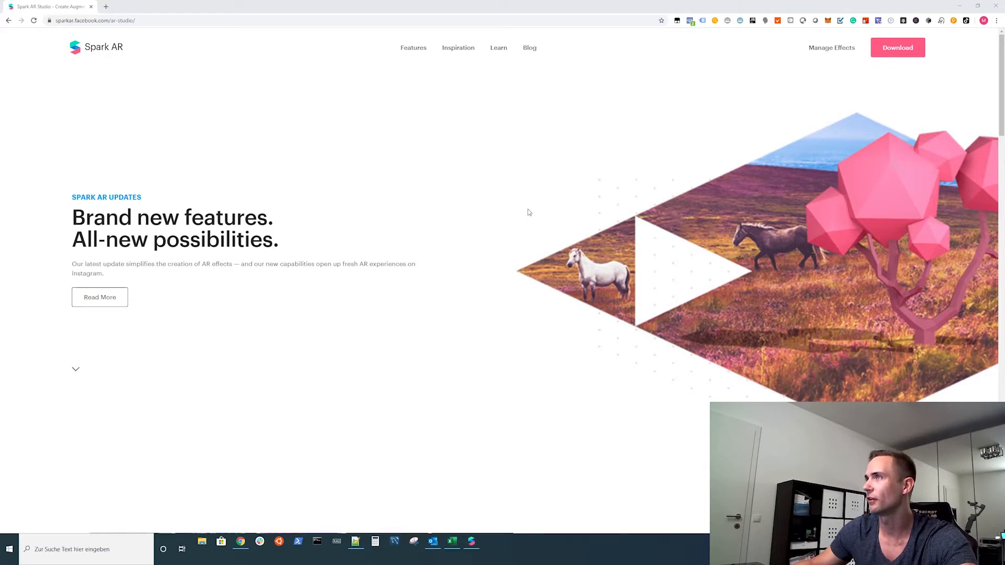
mouse_move(587, 180)
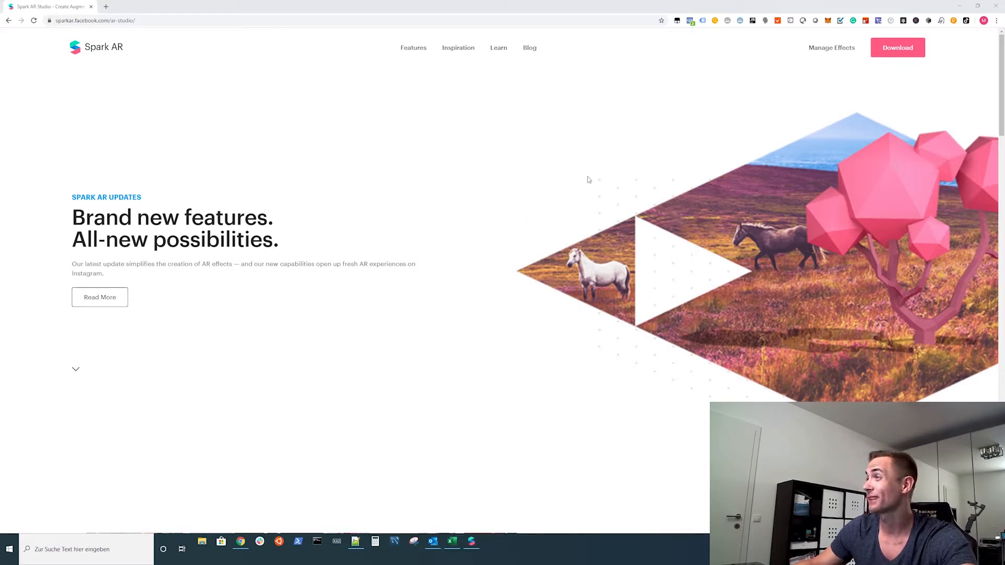
mouse_move(566, 187)
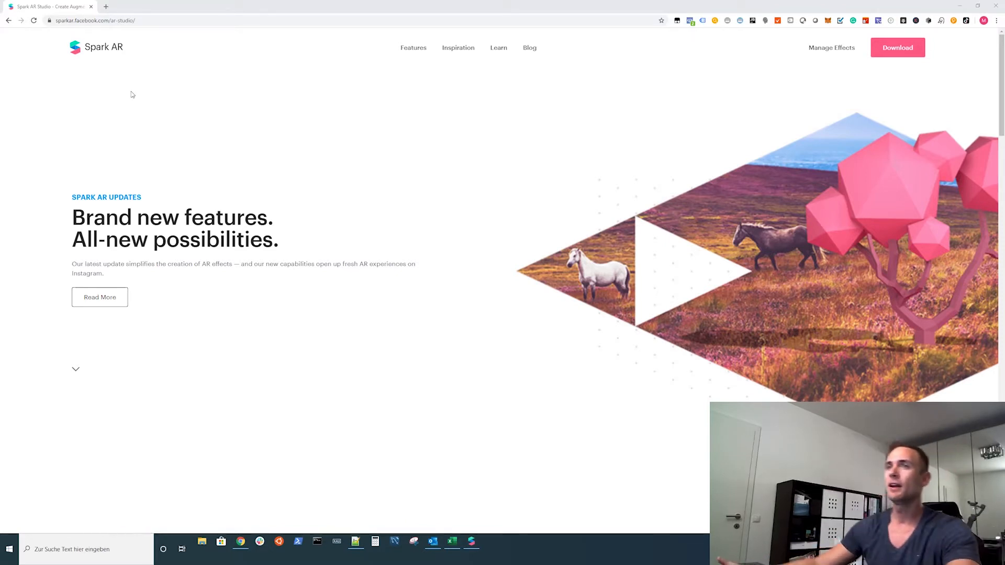
mouse_move(516, 188)
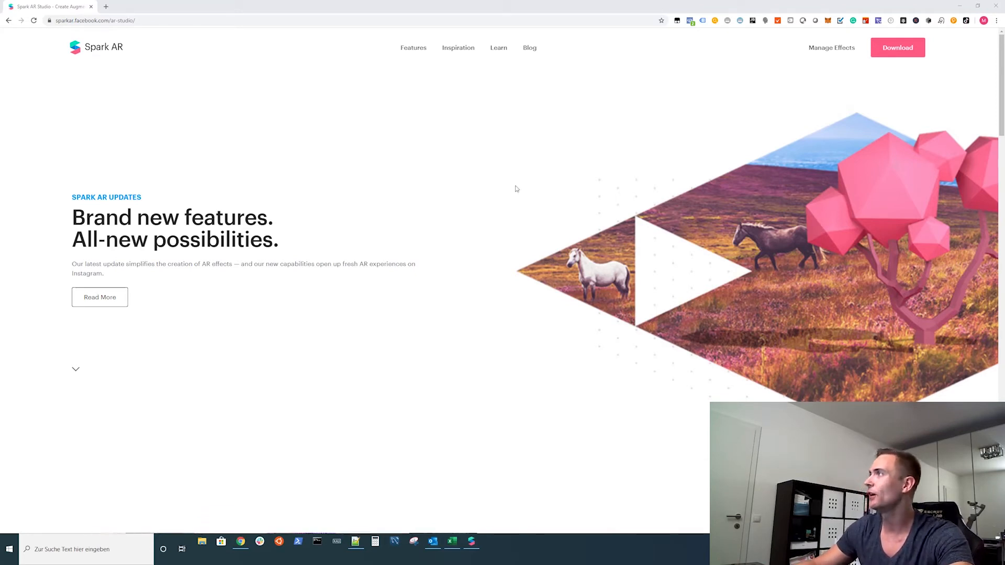
mouse_move(521, 181)
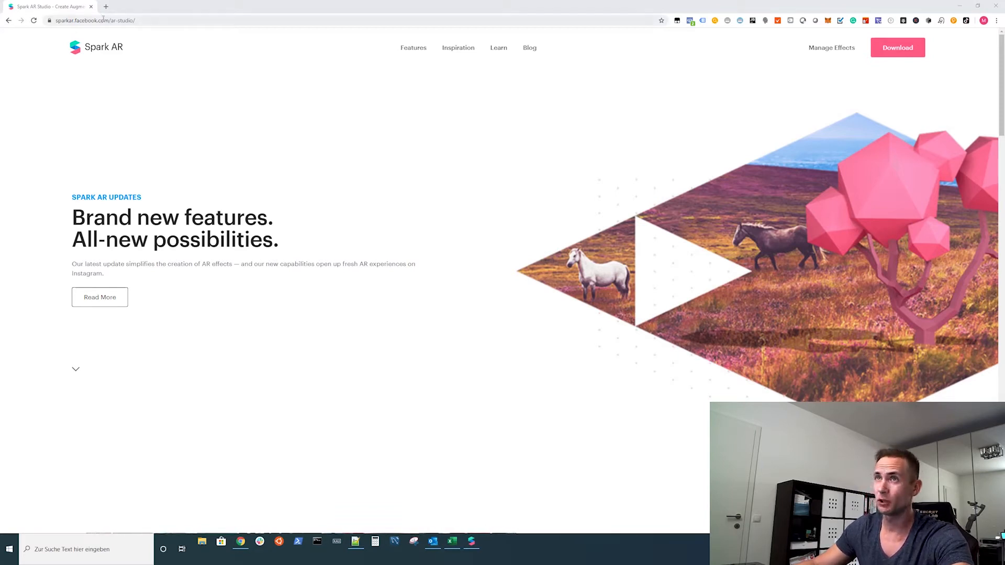
- Navigate from the Spark AR site to the Spark AR Studio download page
click(92, 20)
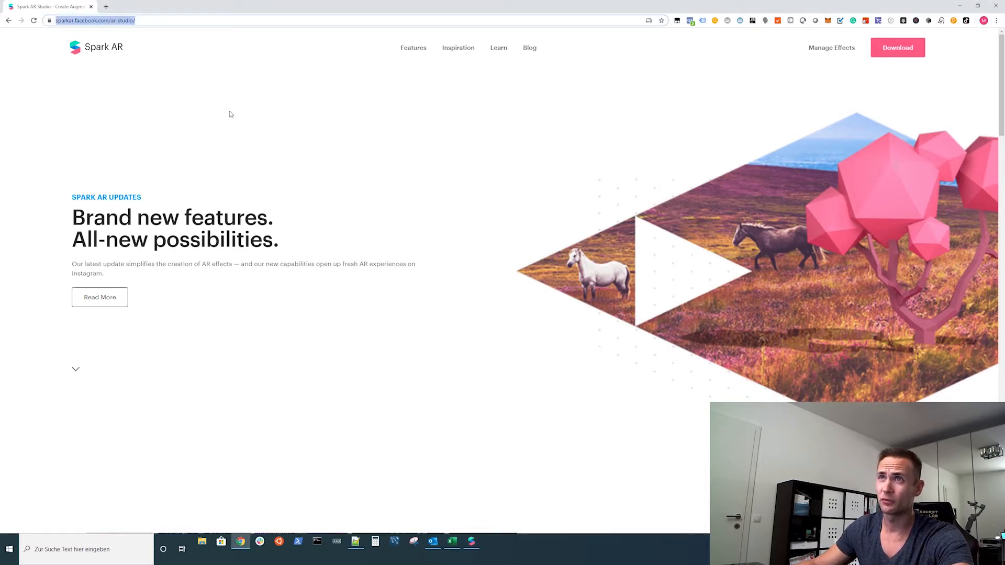
mouse_move(234, 132)
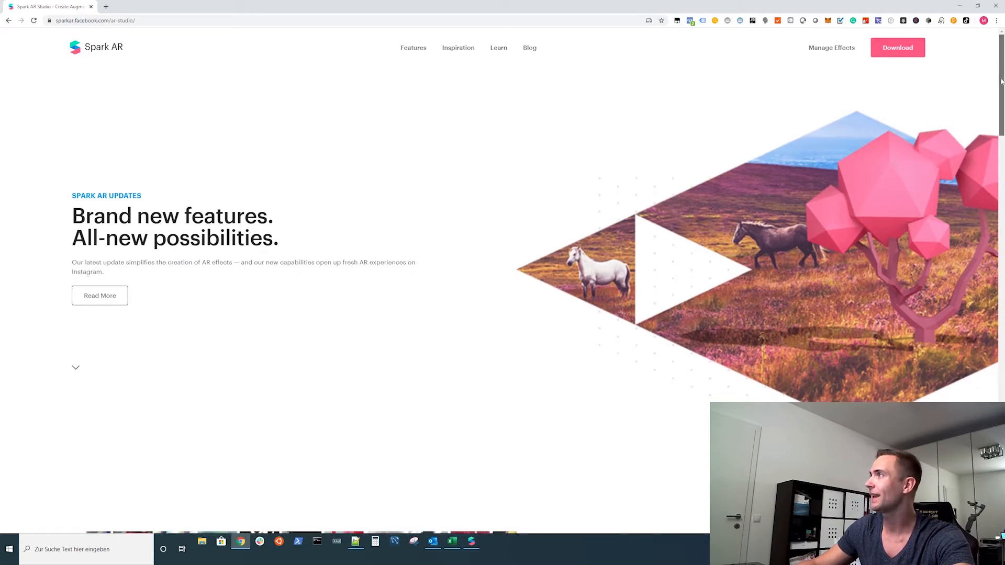
scroll(down, 3)
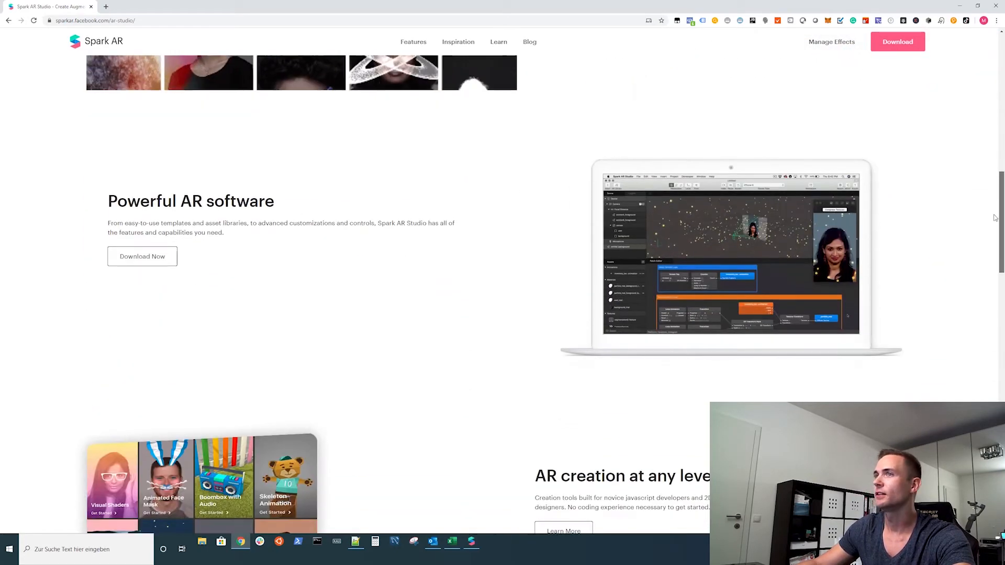
scroll(down, 3)
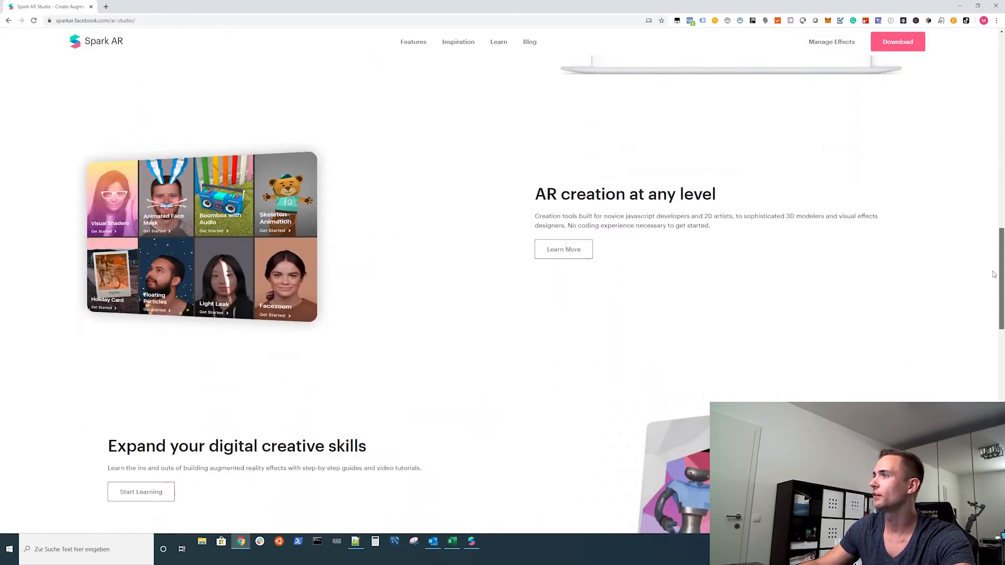
scroll(down, 3)
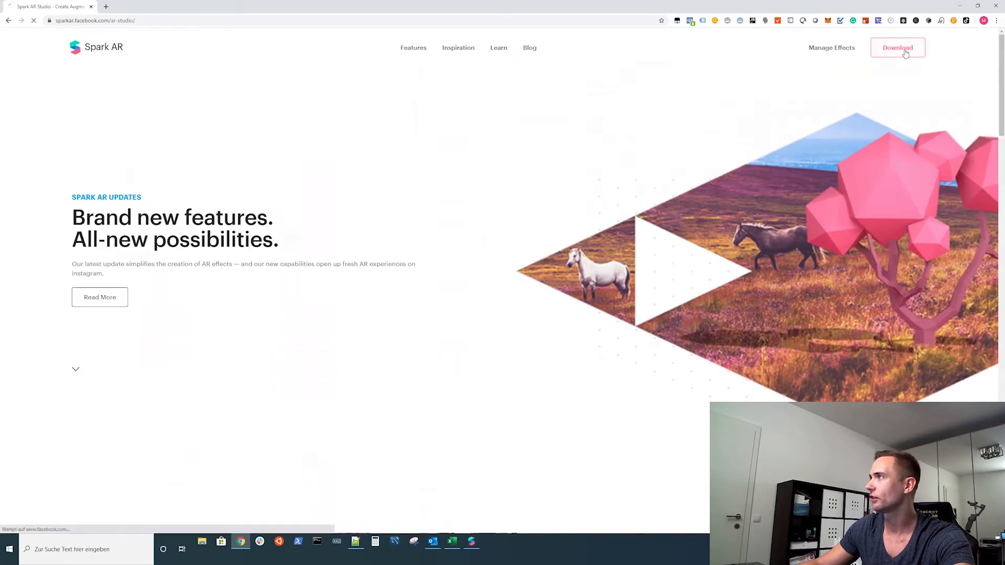
click(897, 47)
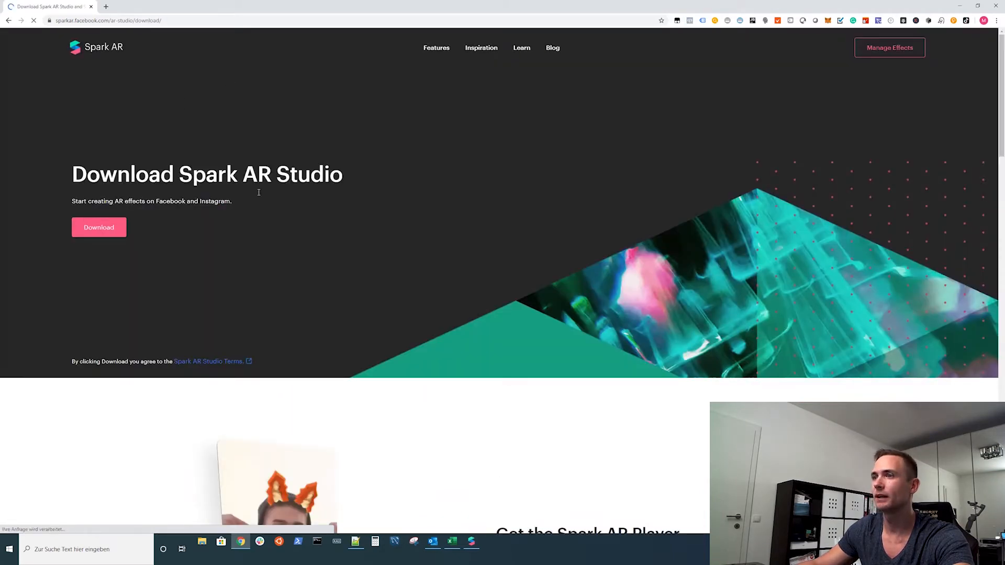
- Start downloading the Spark AR Studio installer file
click(98, 227)
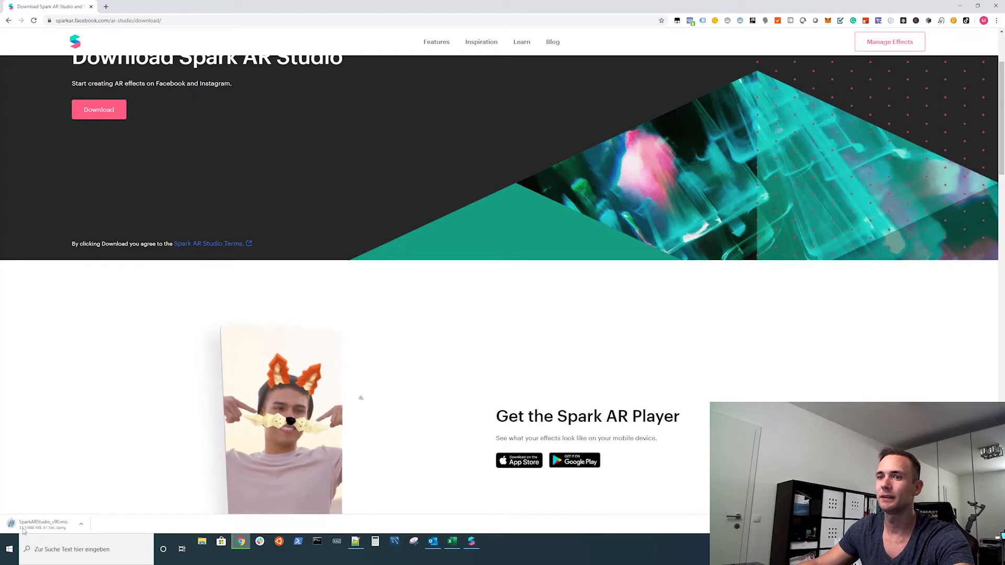
click(81, 524)
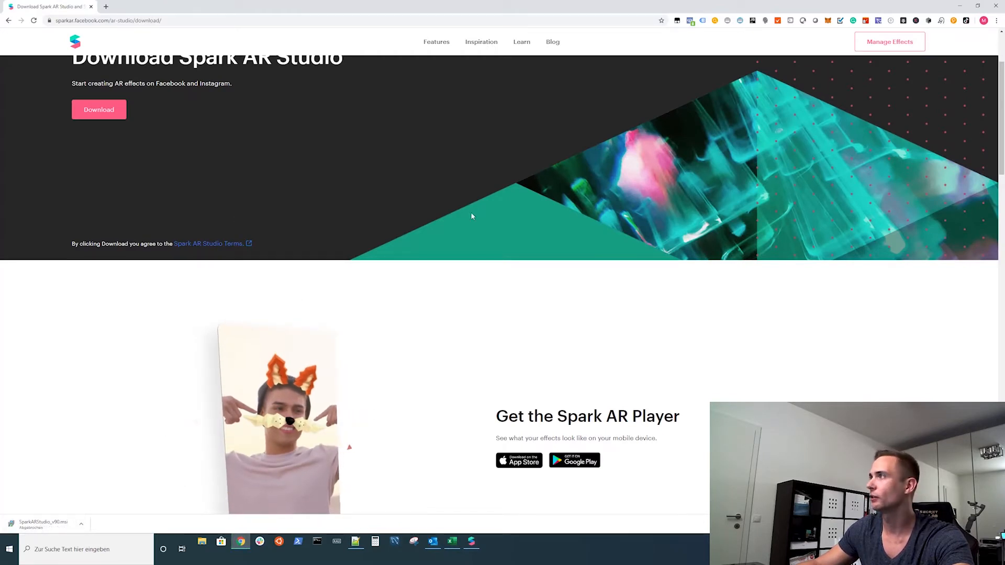
mouse_move(439, 217)
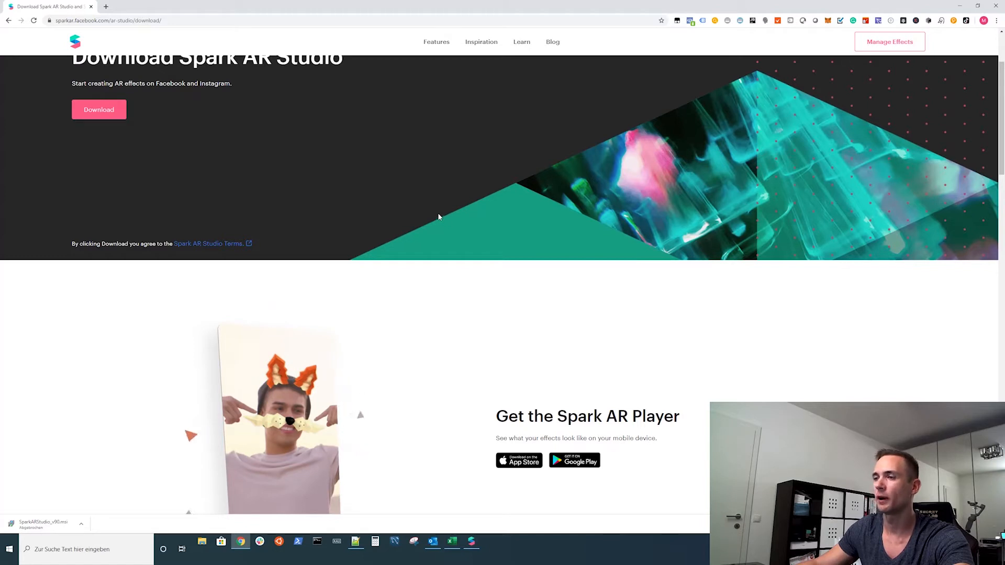
mouse_move(472, 549)
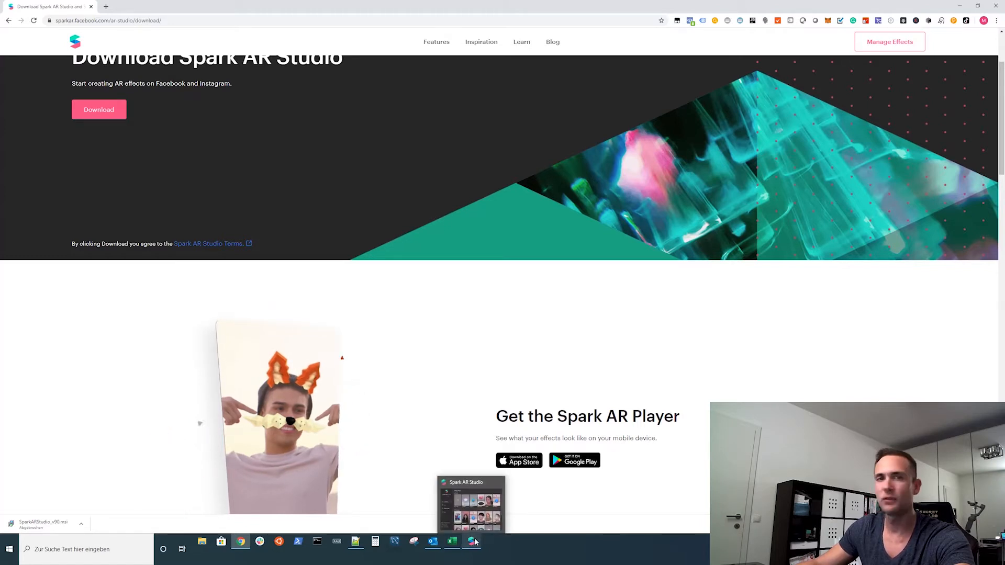
scroll(down, 3)
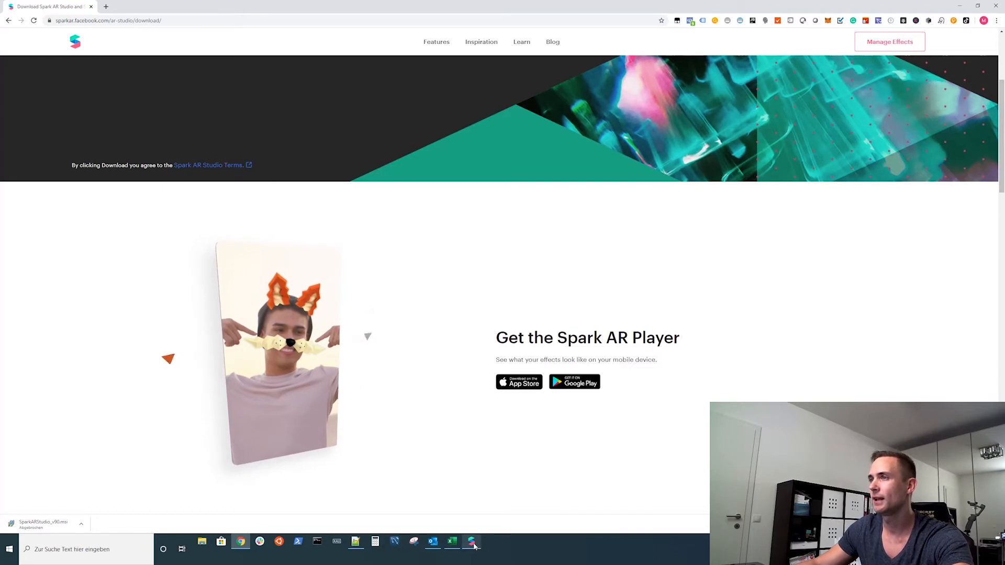
- Launch Spark AR Studio and browse the Create New template gallery toward the Background template
click(472, 541)
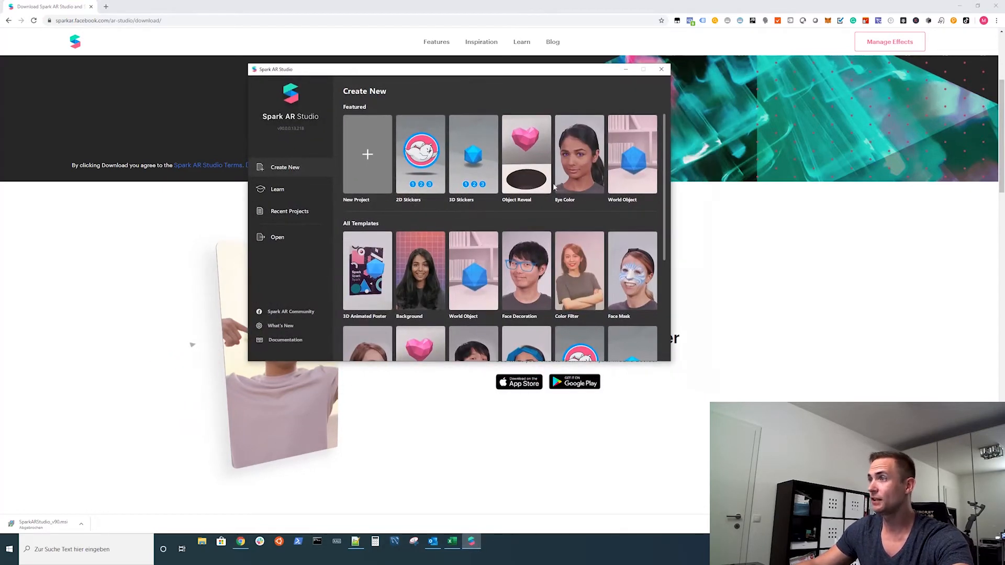
mouse_move(583, 178)
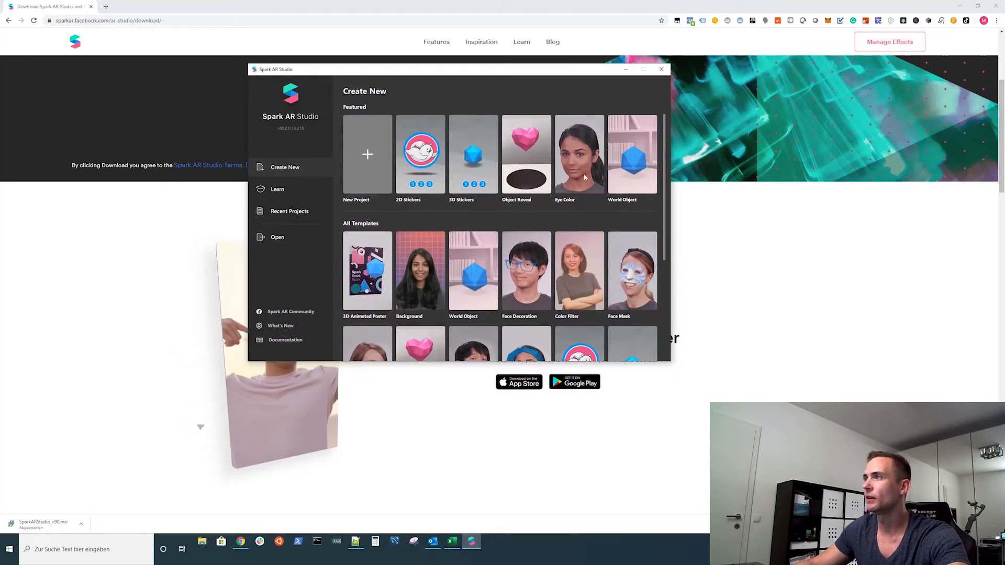
scroll(down, 3)
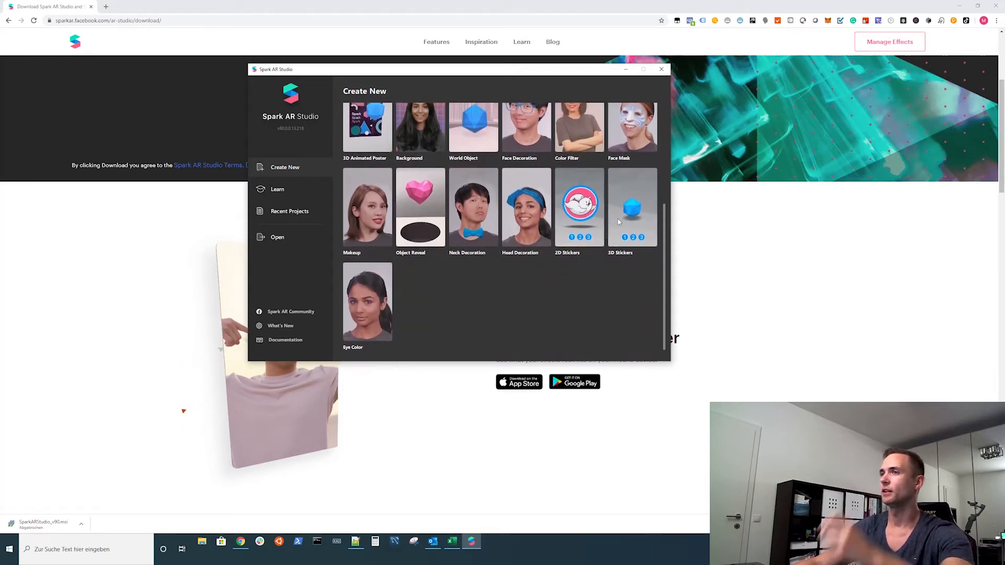
scroll(up, 3)
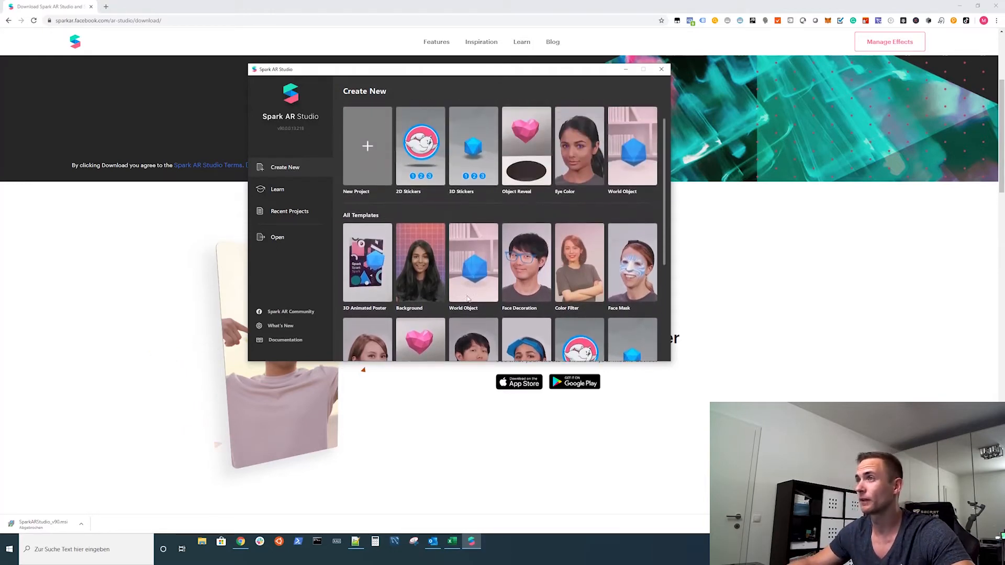
scroll(up, 3)
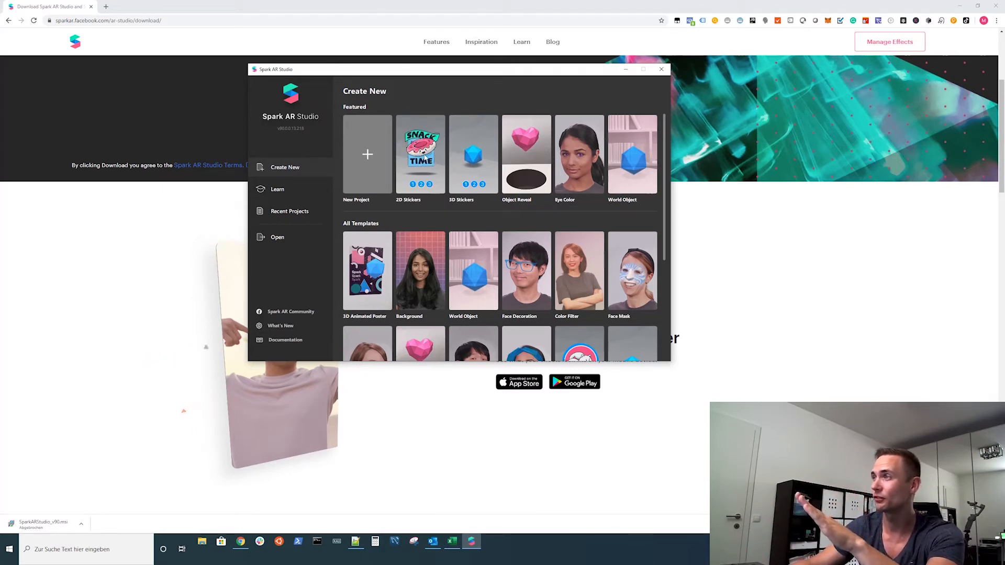
scroll(down, 3)
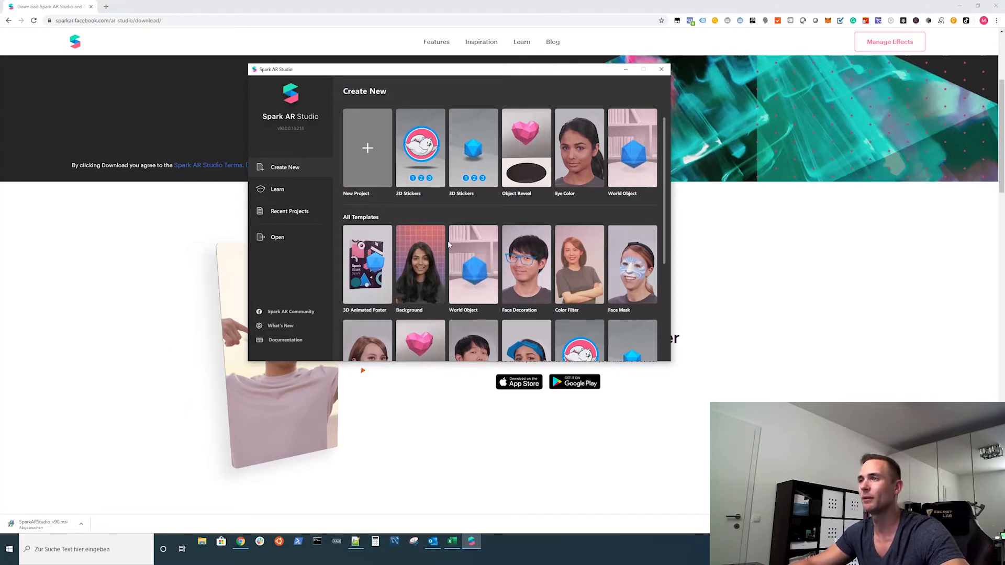
scroll(down, 3)
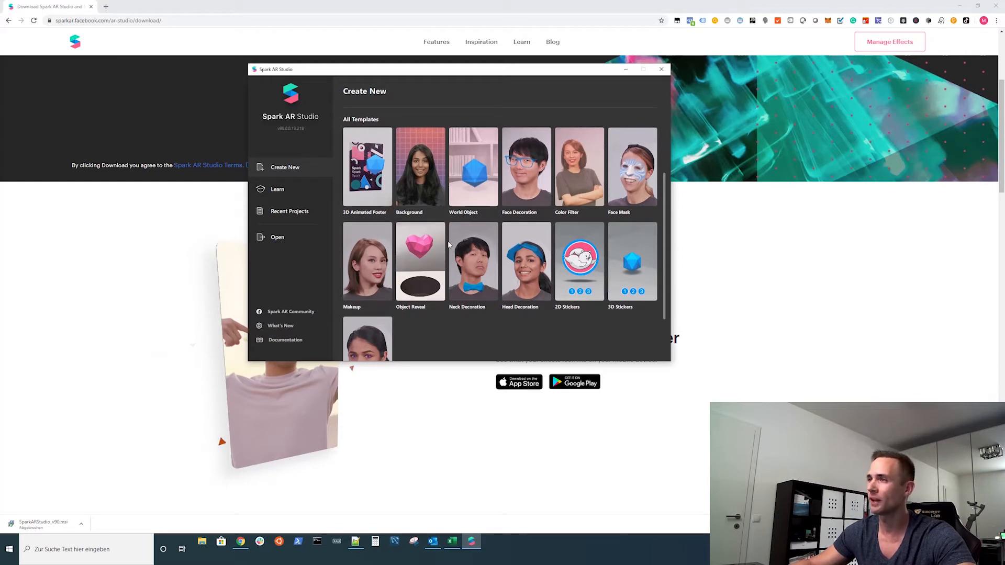
scroll(up, 3)
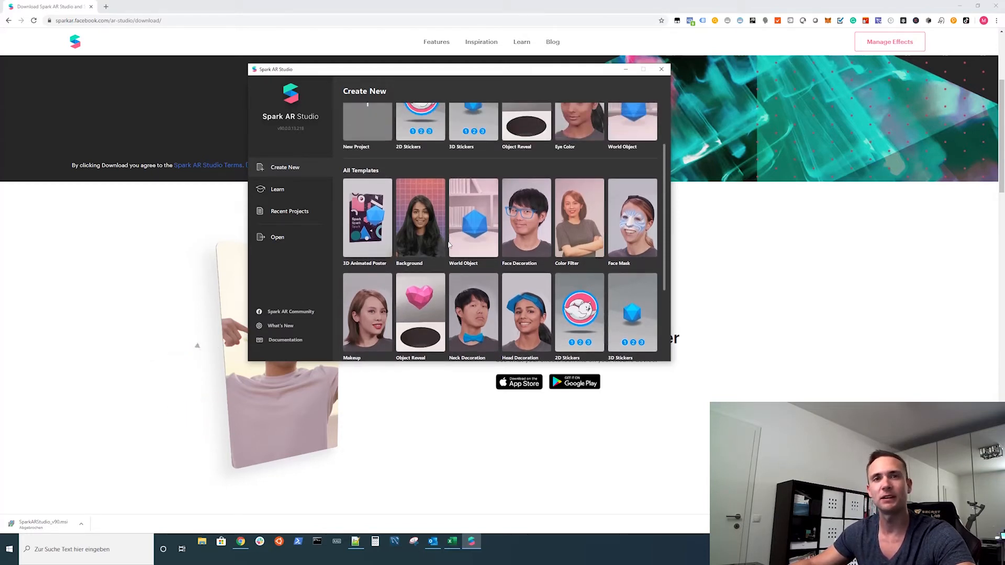
scroll(up, 3)
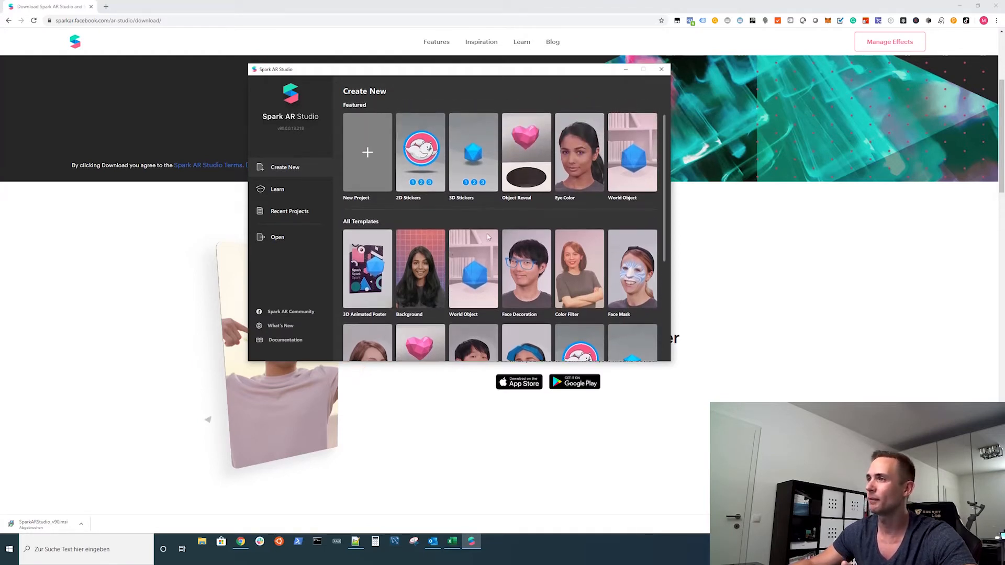
mouse_move(474, 250)
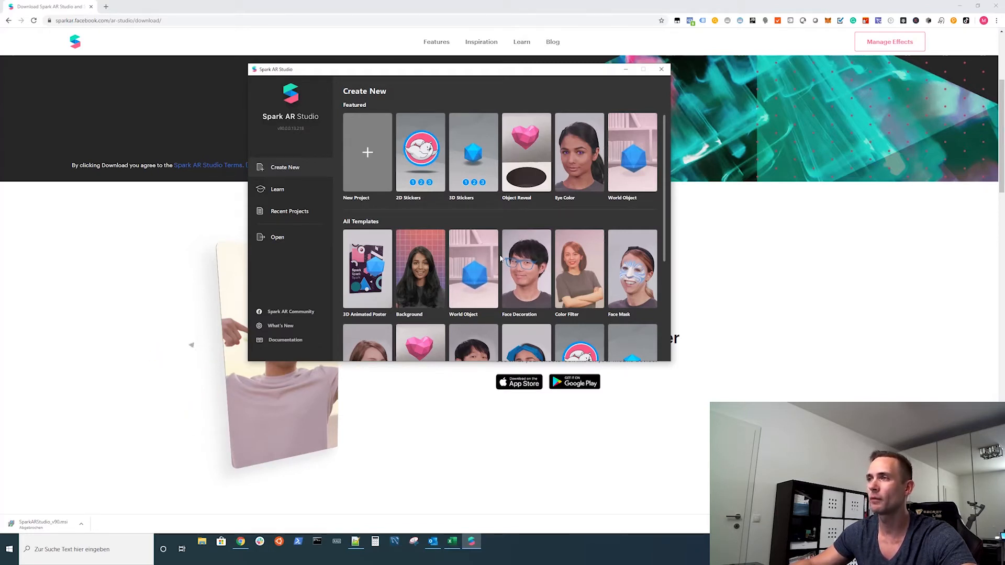
mouse_move(196, 427)
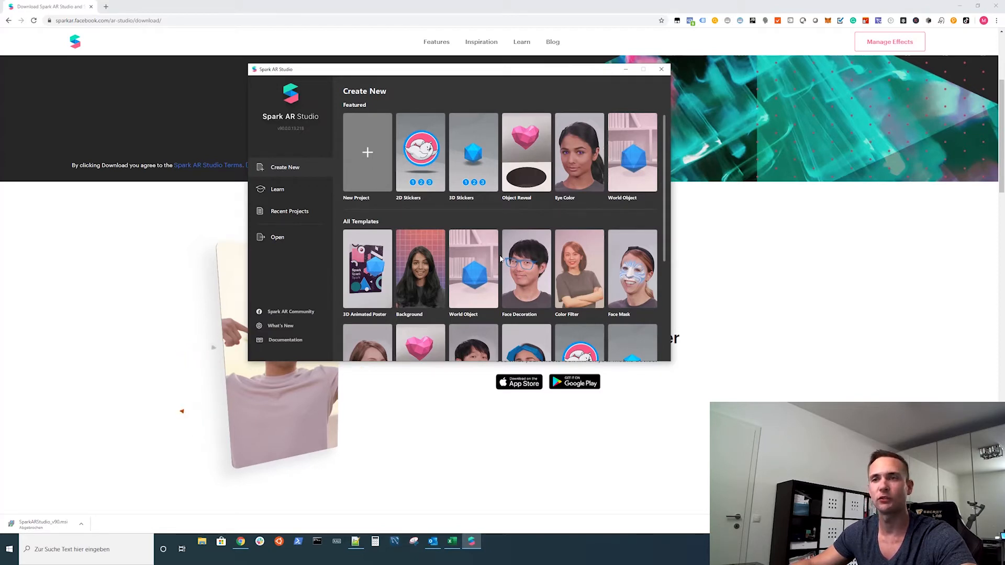
mouse_move(363, 370)
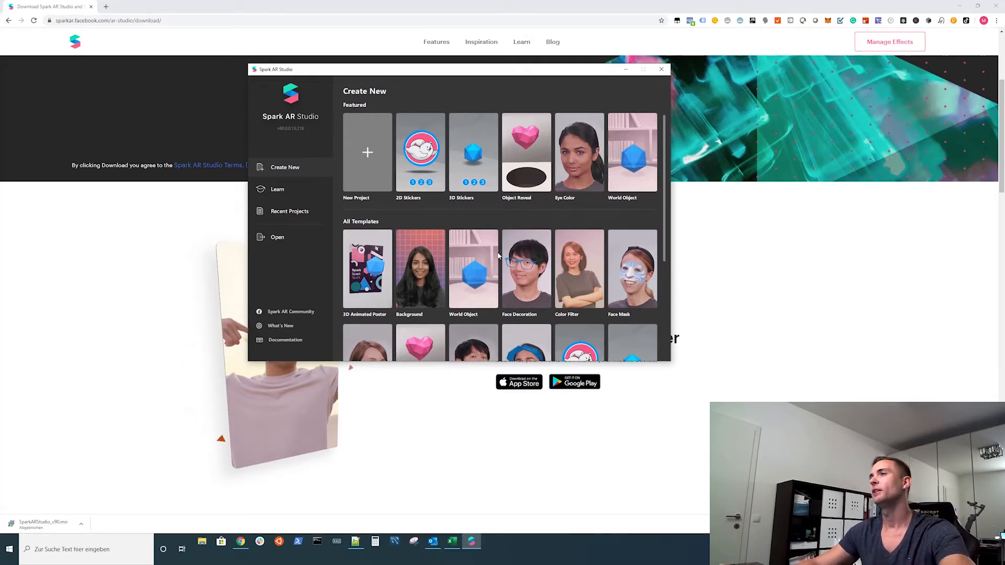
scroll(down, 3)
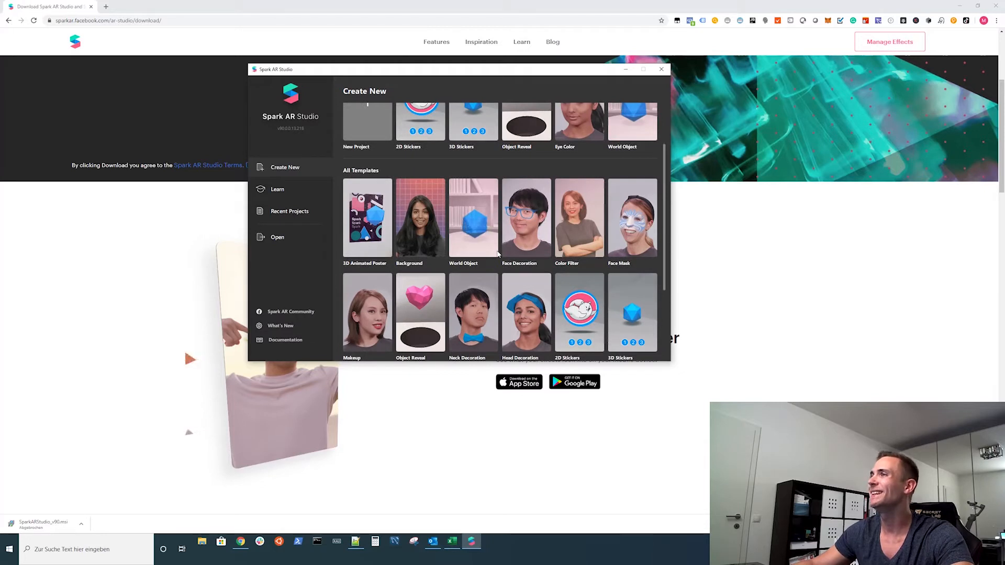
mouse_move(496, 306)
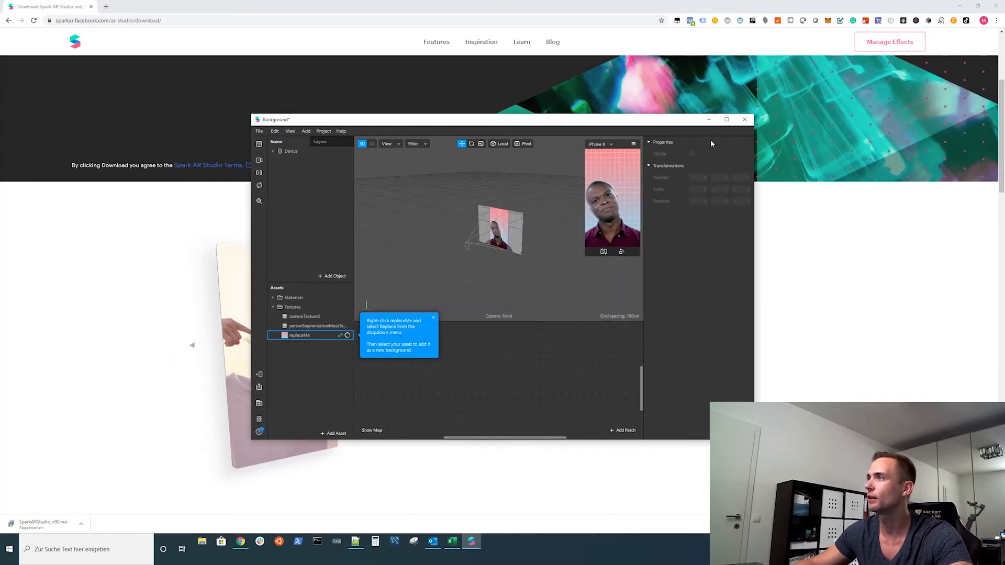
- Maximize the studio window, expand Device in the Scene panel and show the Add Object list
click(727, 119)
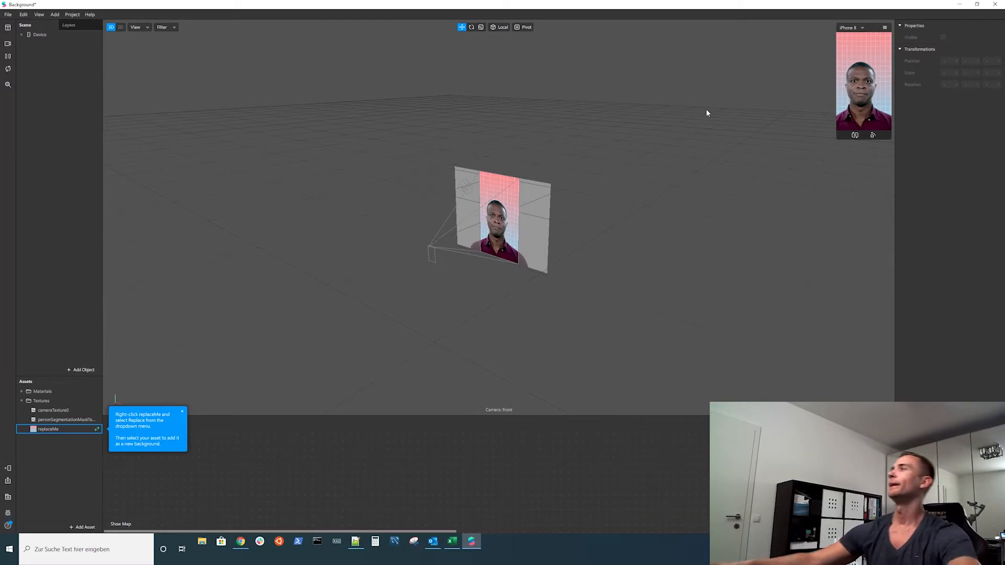
mouse_move(181, 409)
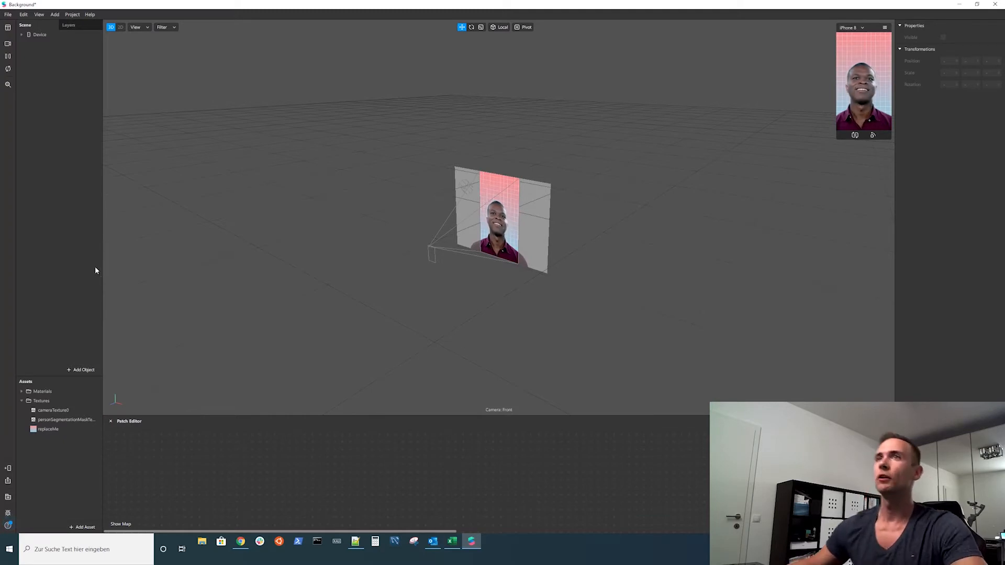
mouse_move(153, 262)
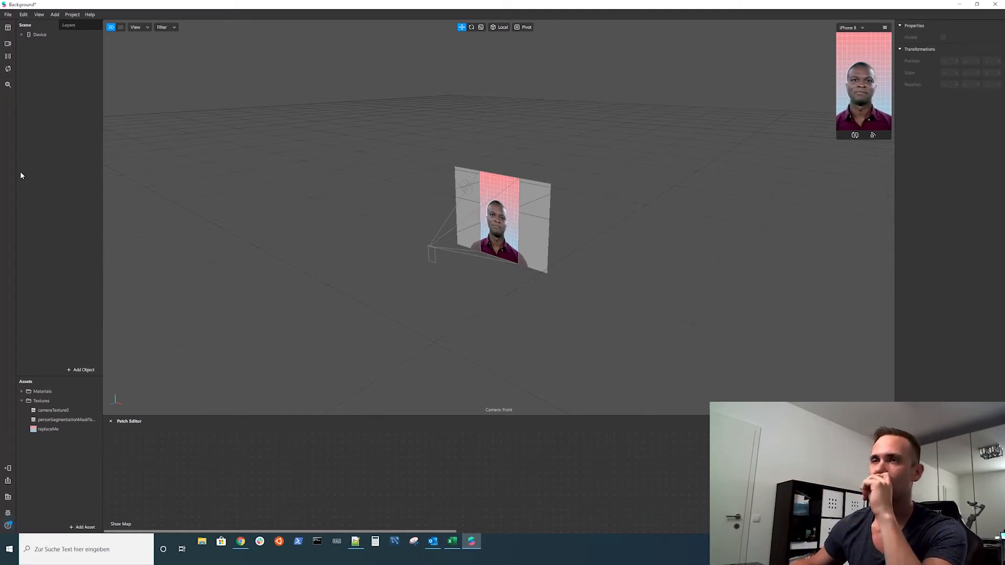
click(22, 34)
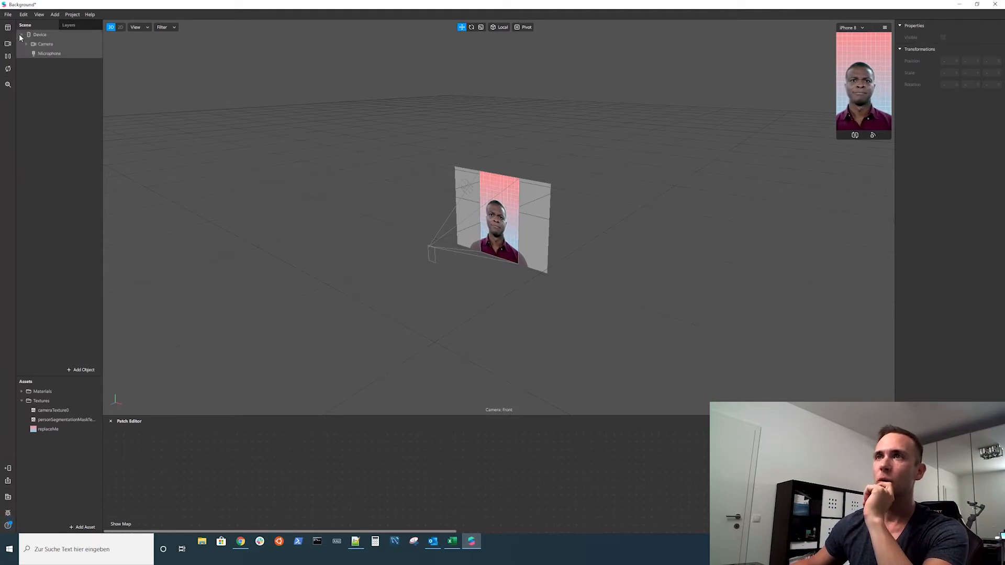
click(82, 369)
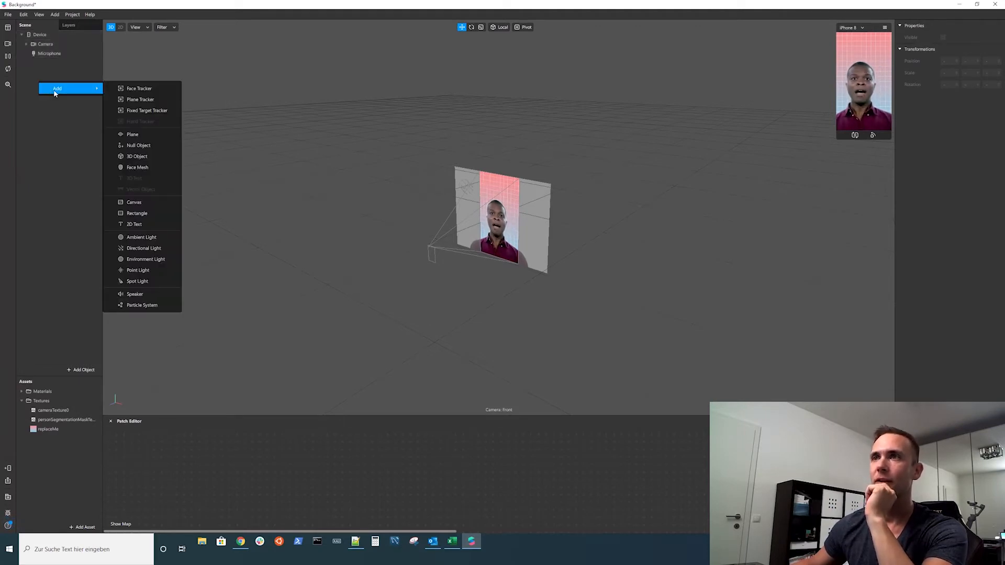
mouse_move(147, 110)
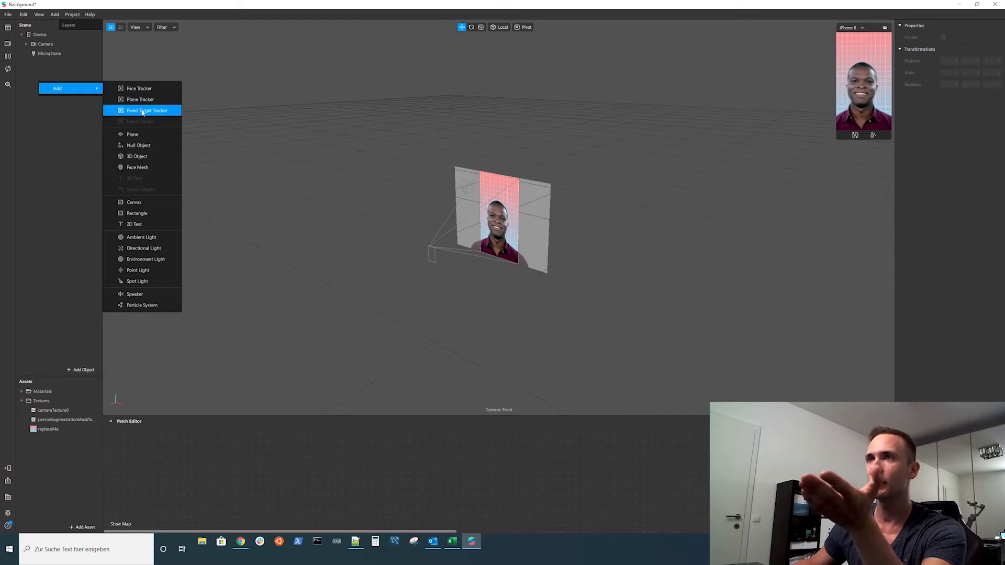
mouse_move(138, 144)
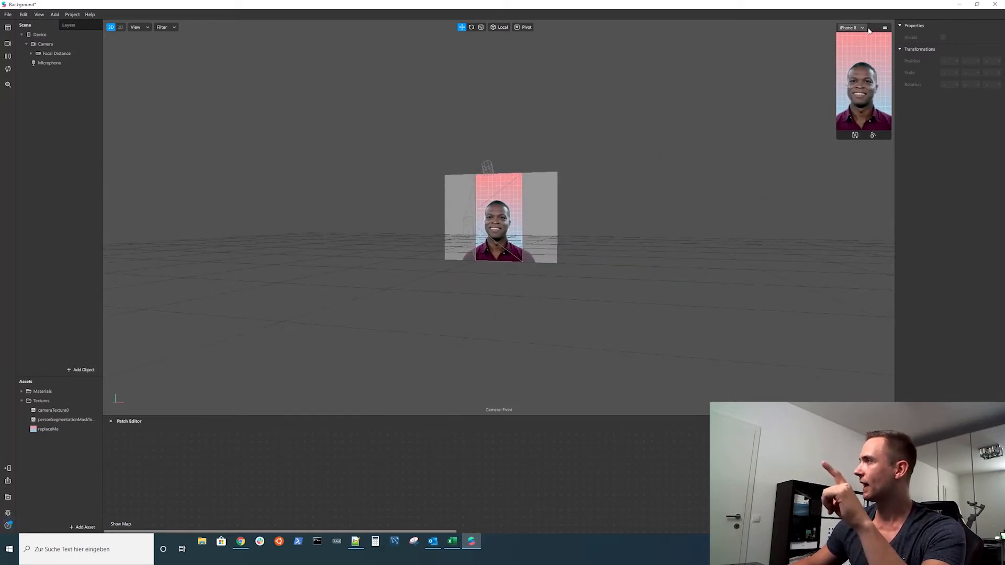
- Simulate the effect on an iPhone X and enlarge the simulator preview
click(851, 27)
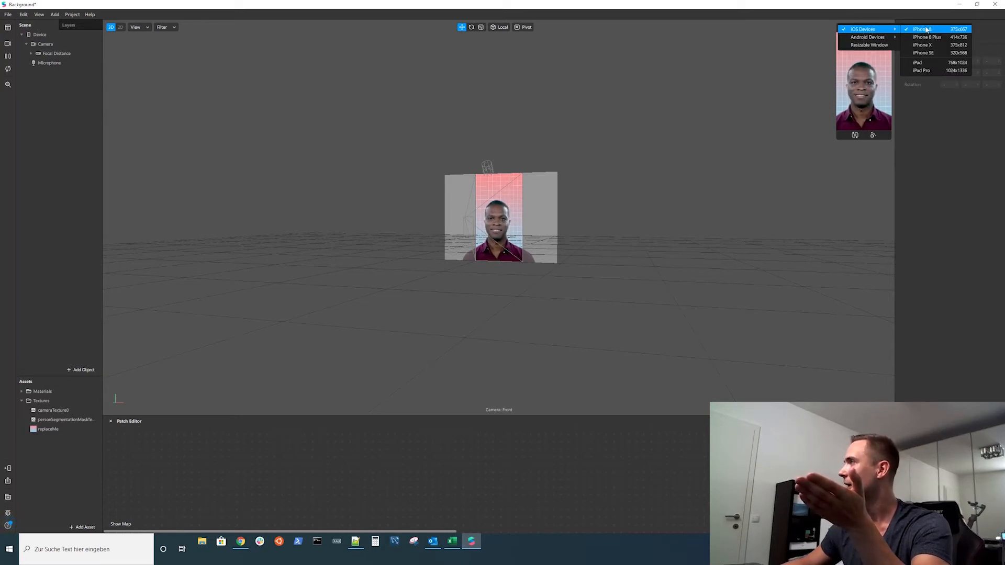
click(921, 45)
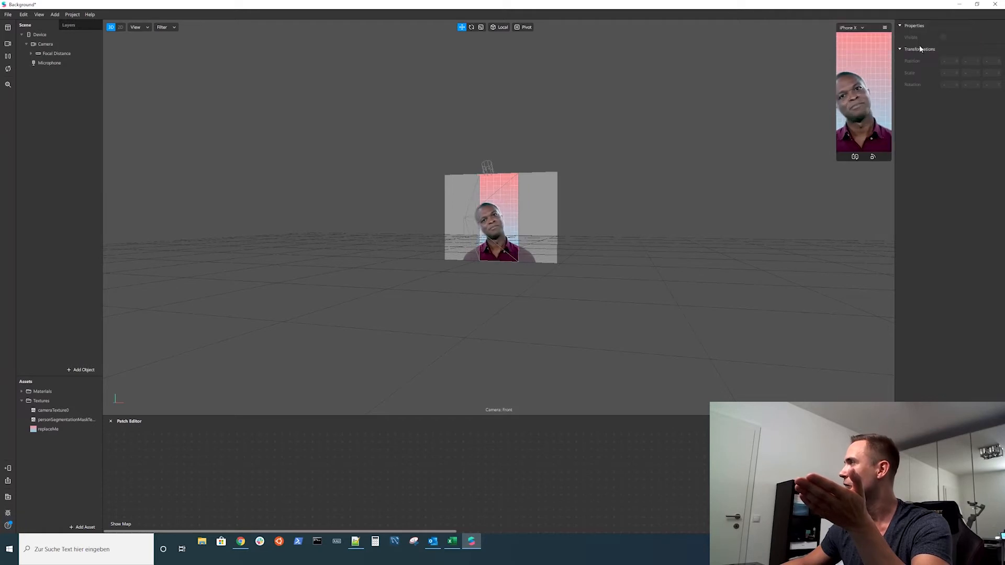
click(852, 27)
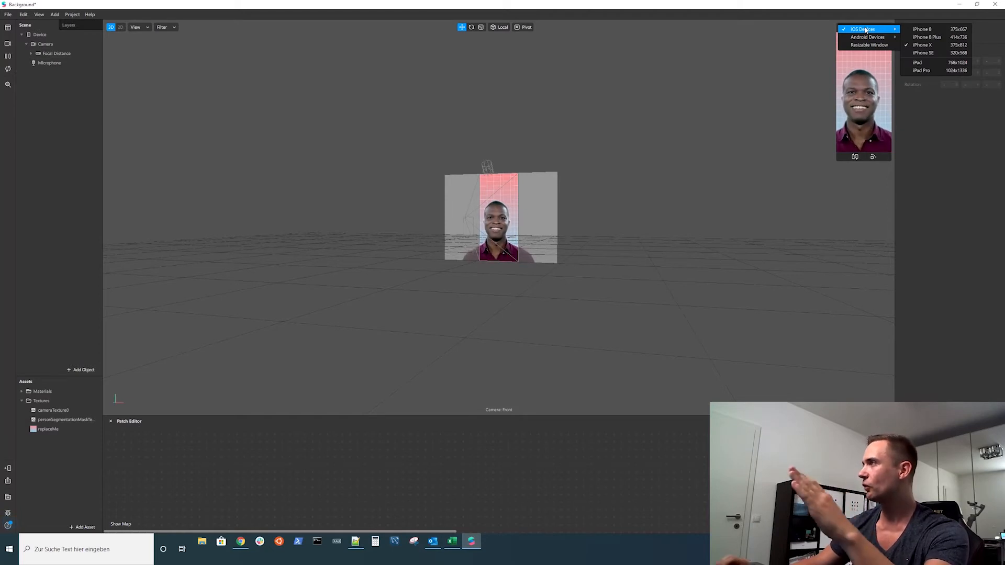
mouse_move(936, 53)
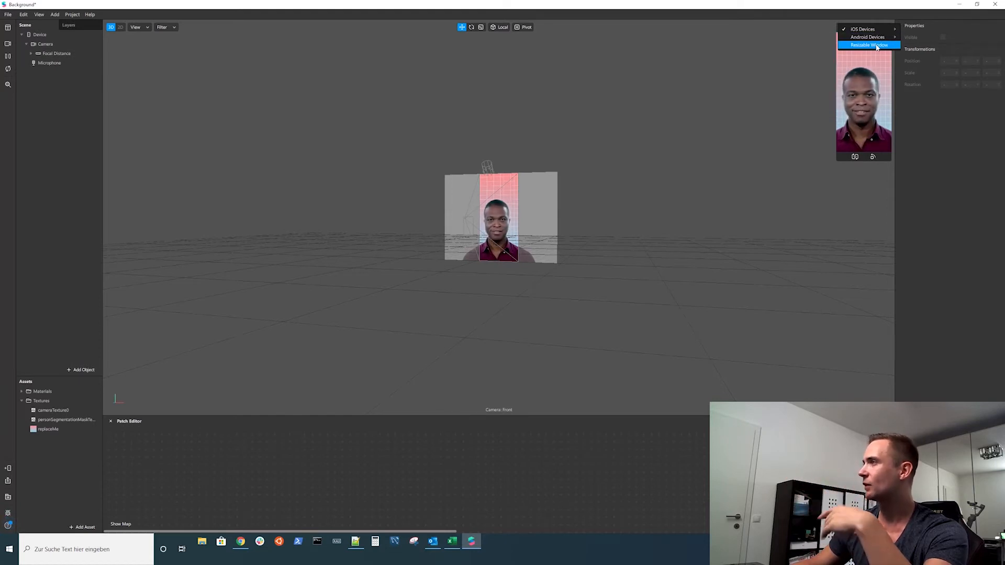
click(863, 29)
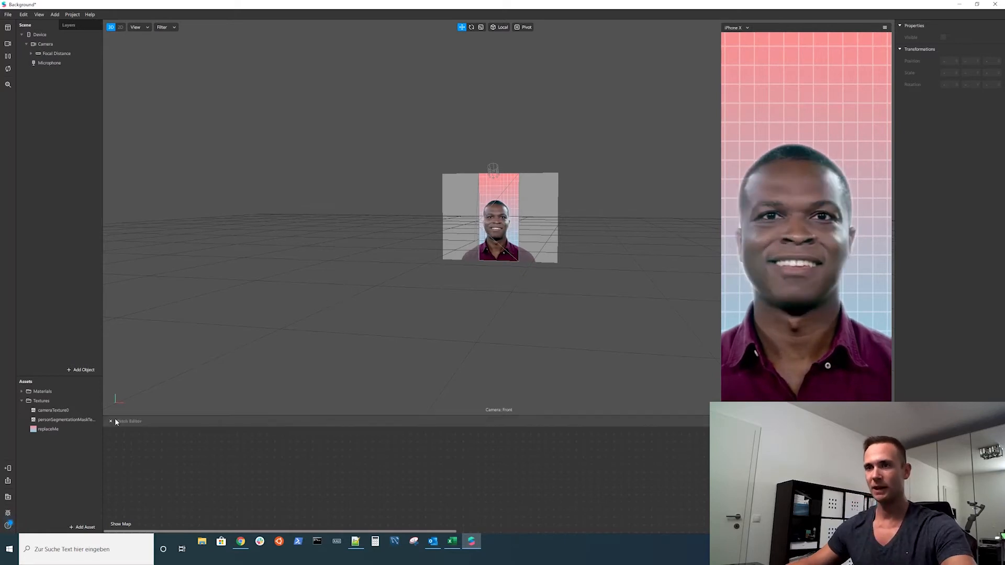
- Replace the template's replaceable texture with my own green image from disk
click(48, 429)
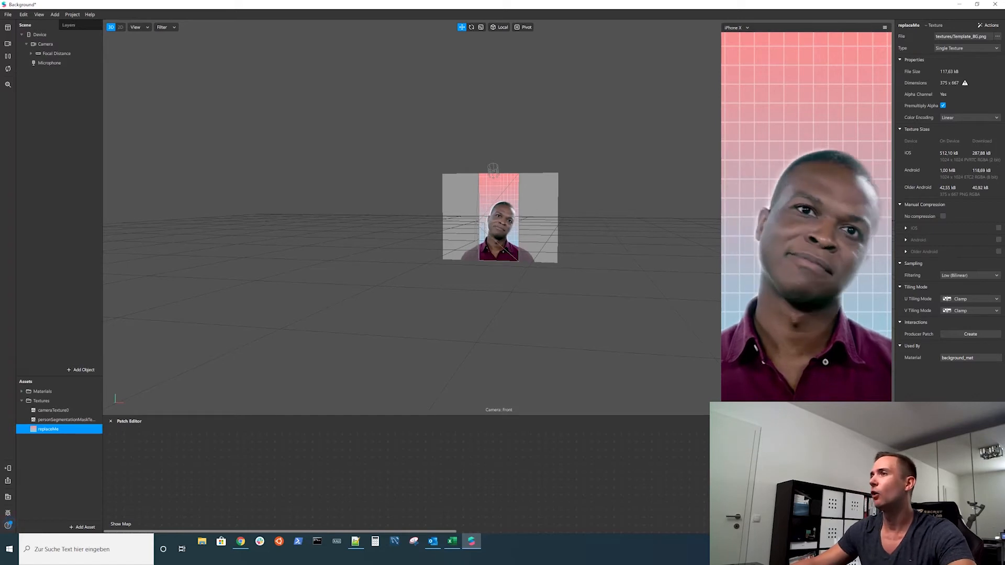
right_click(48, 429)
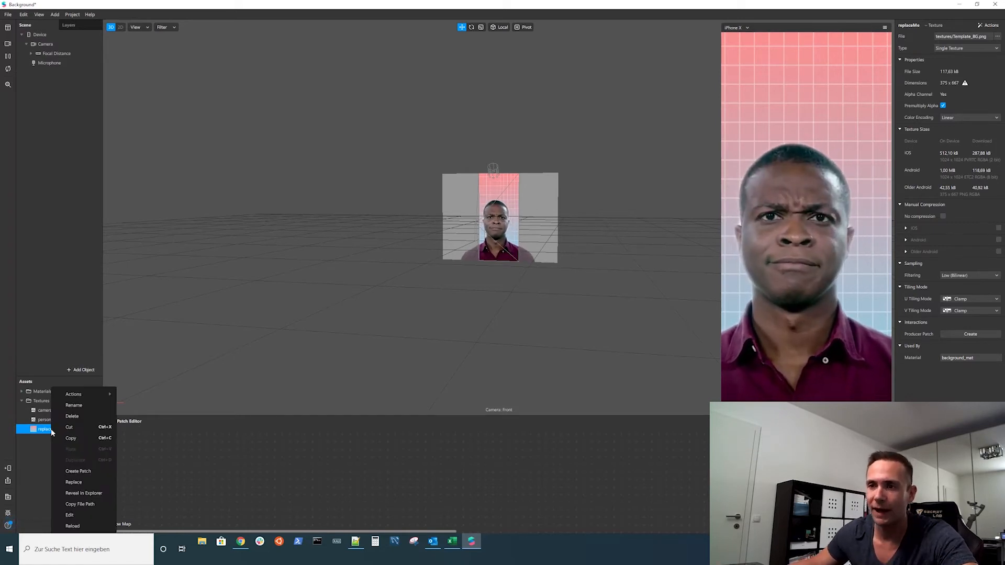
mouse_move(74, 395)
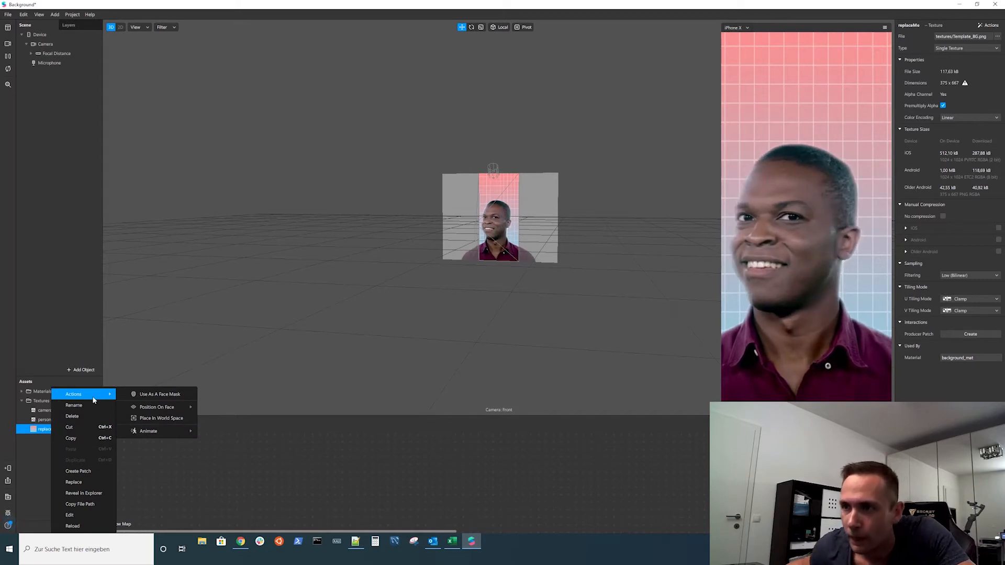
mouse_move(49, 475)
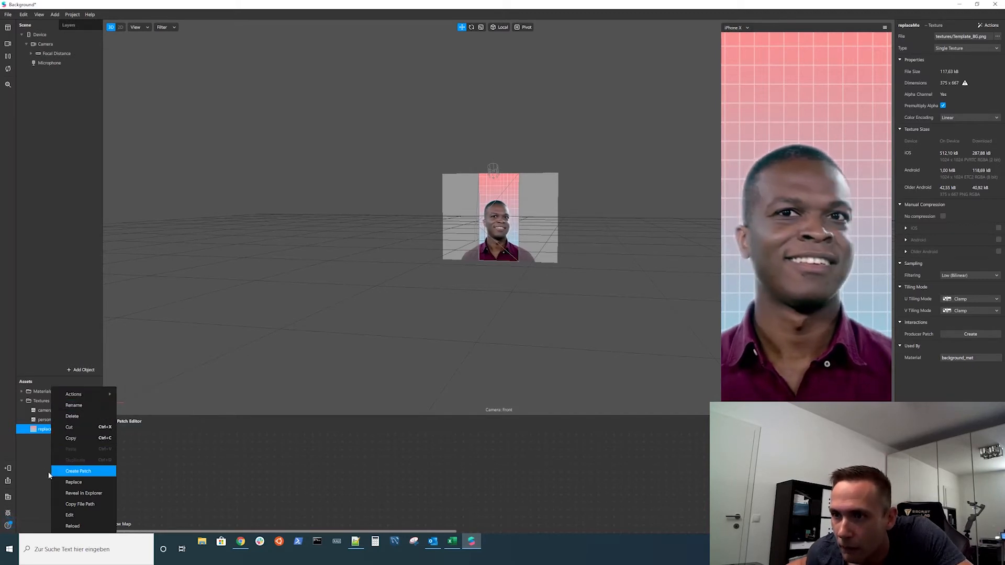
click(79, 471)
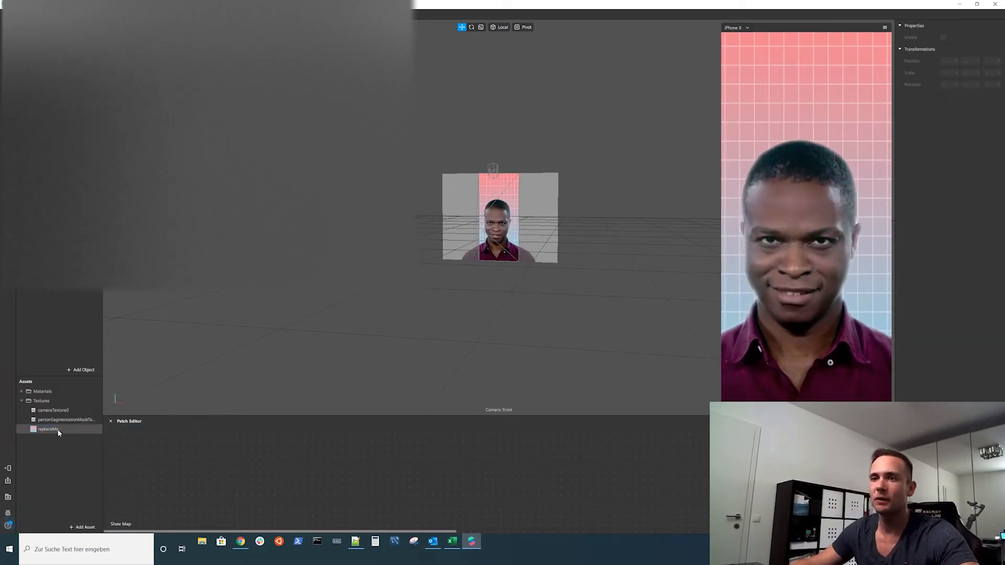
right_click(48, 429)
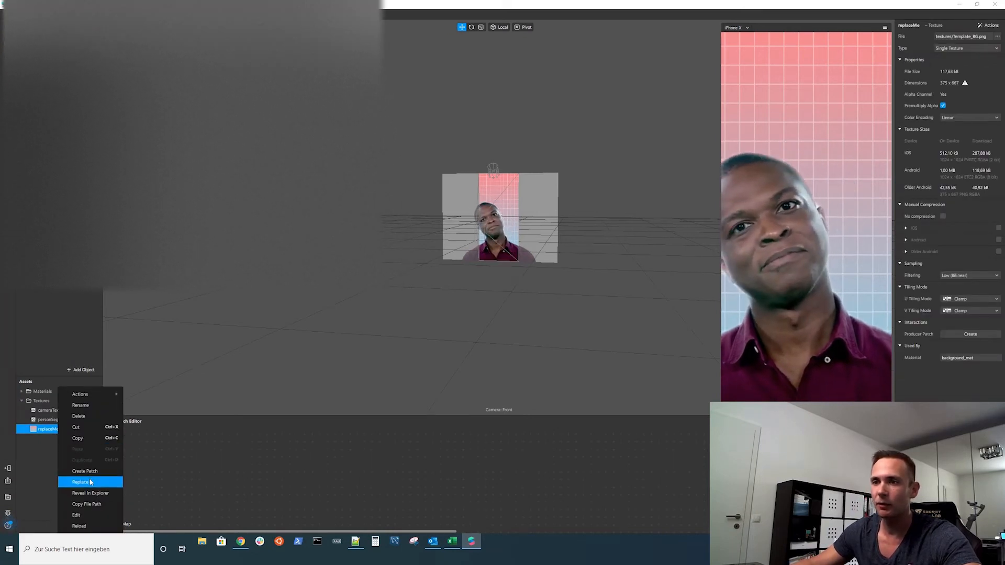
click(81, 482)
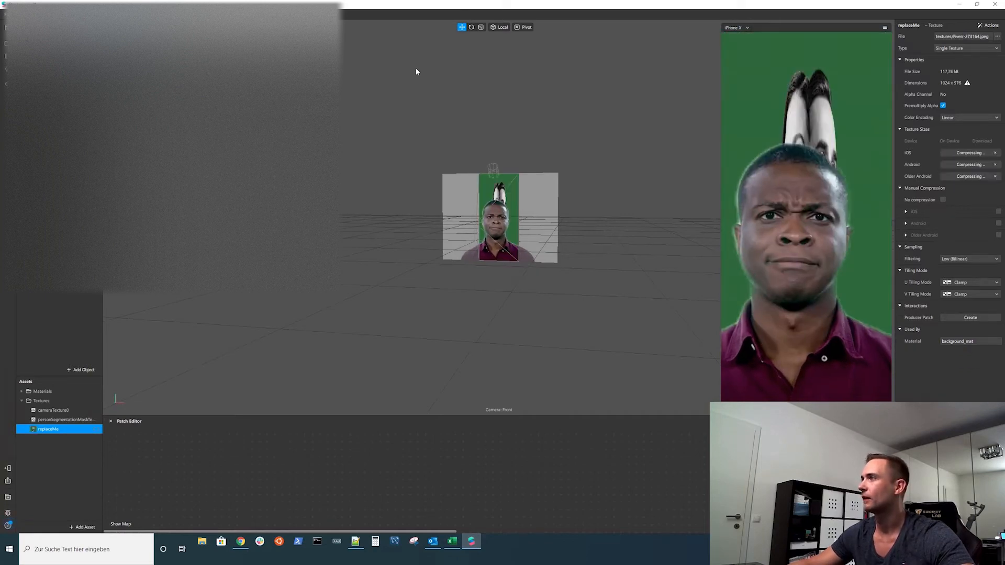
mouse_move(761, 63)
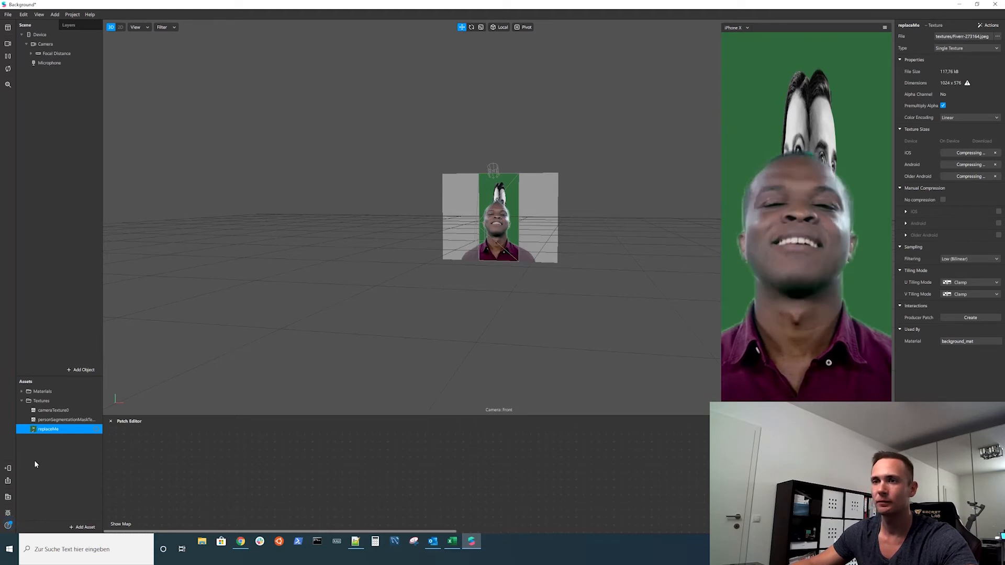
- Replace the backdrop texture again with the red '12 TIPS TO BOOST YOUR SALES ON' graphic
right_click(48, 429)
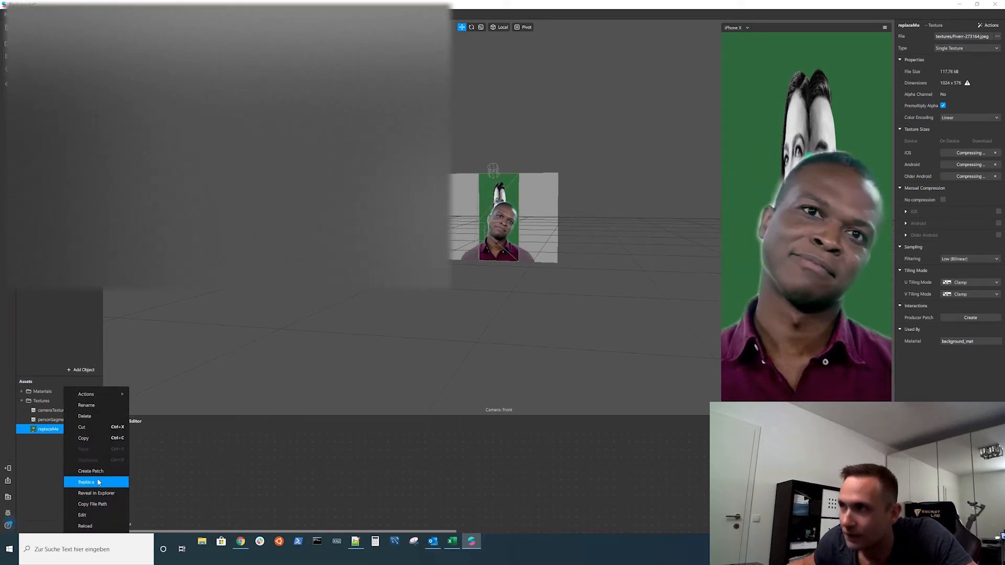
click(86, 481)
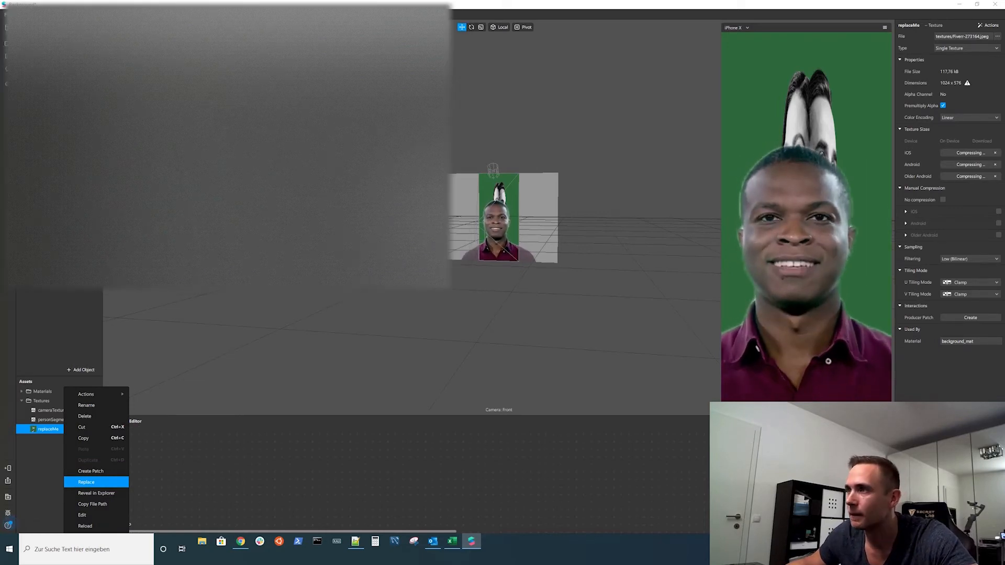
click(86, 481)
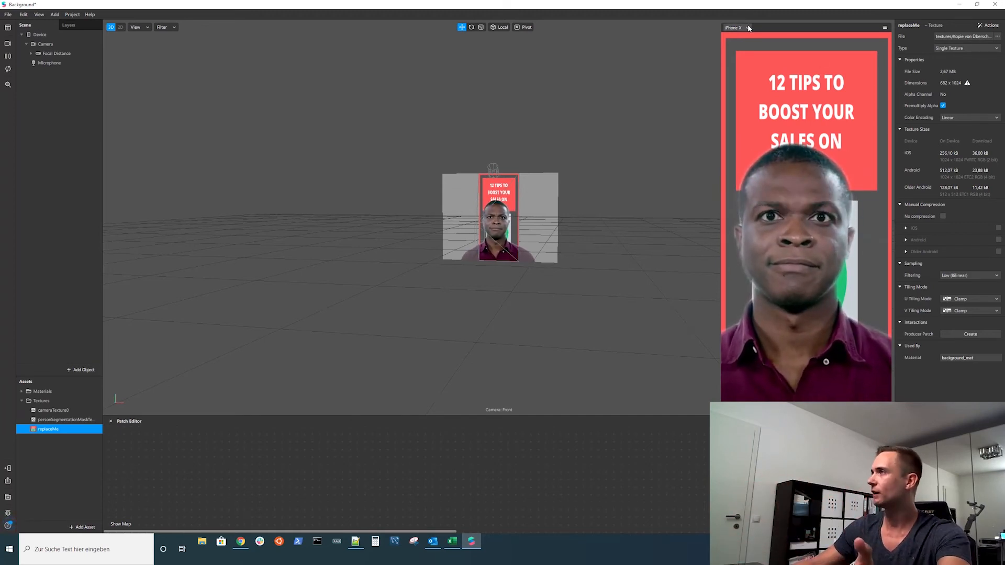
click(734, 28)
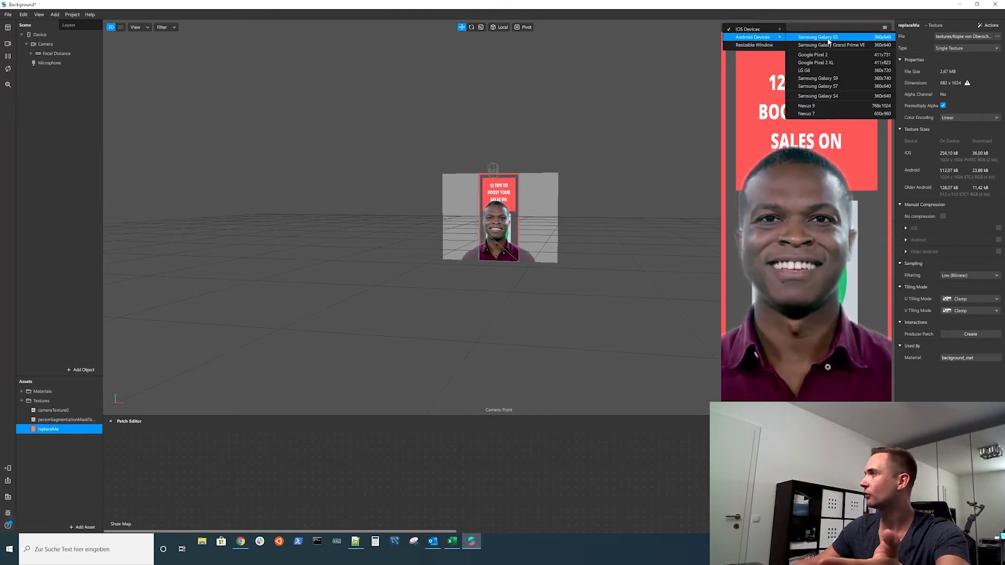
click(807, 106)
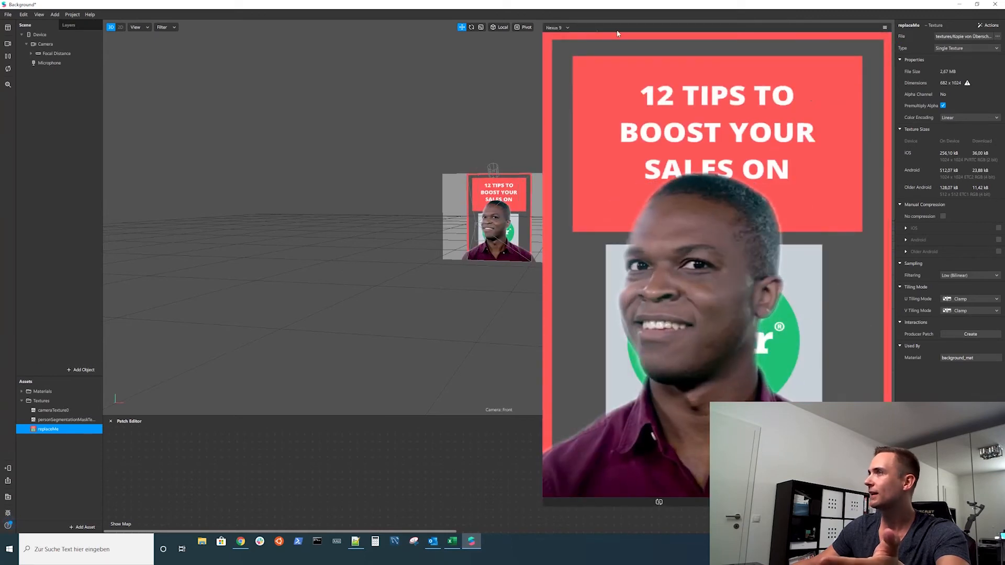
click(556, 27)
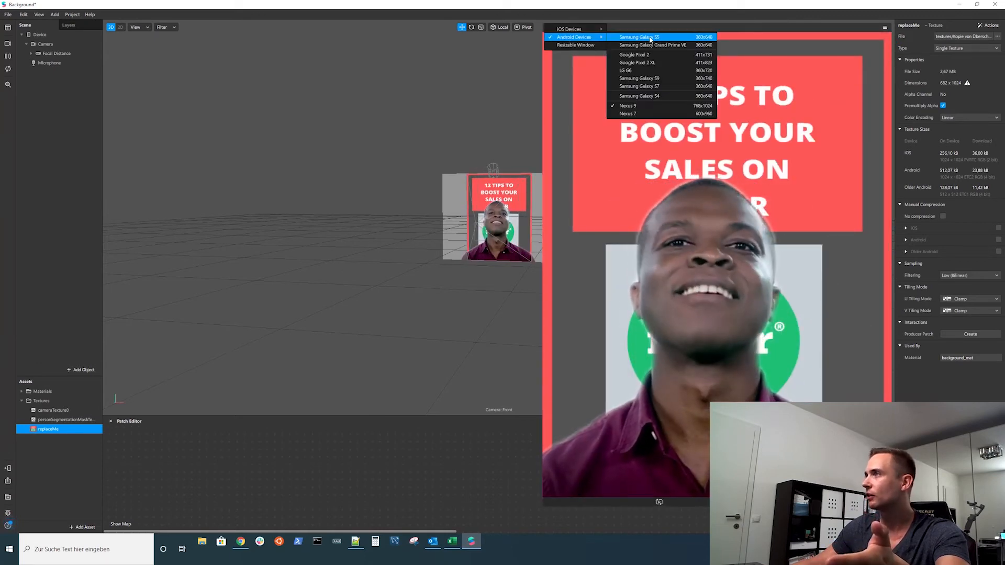
click(639, 37)
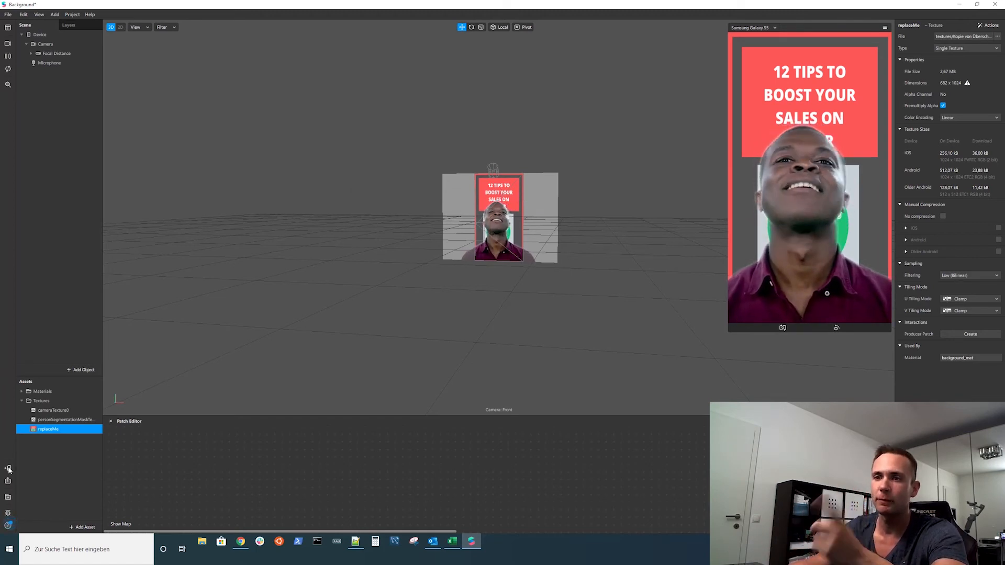
click(8, 469)
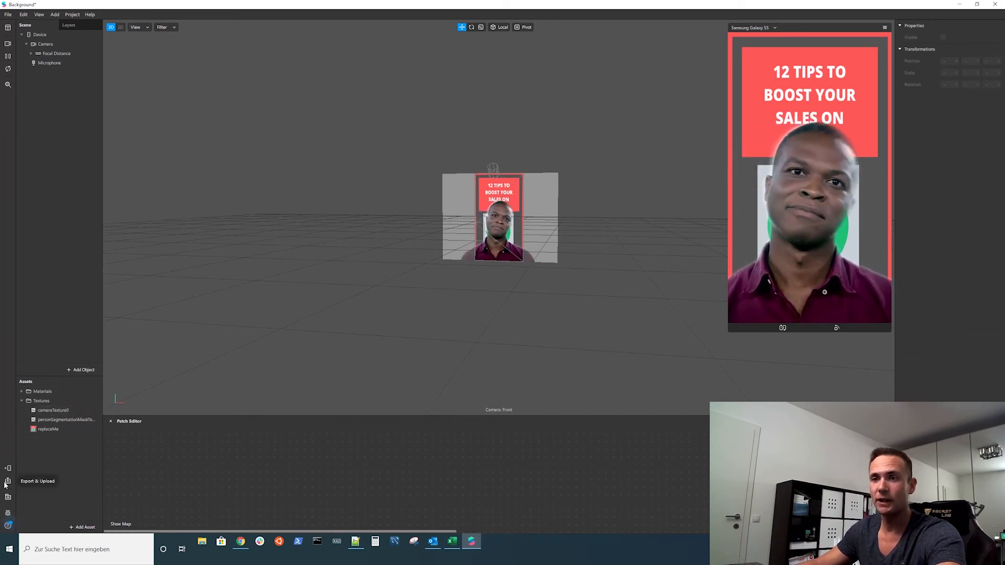
- Export and upload the effect to Spark AR Hub as a new effect
click(8, 481)
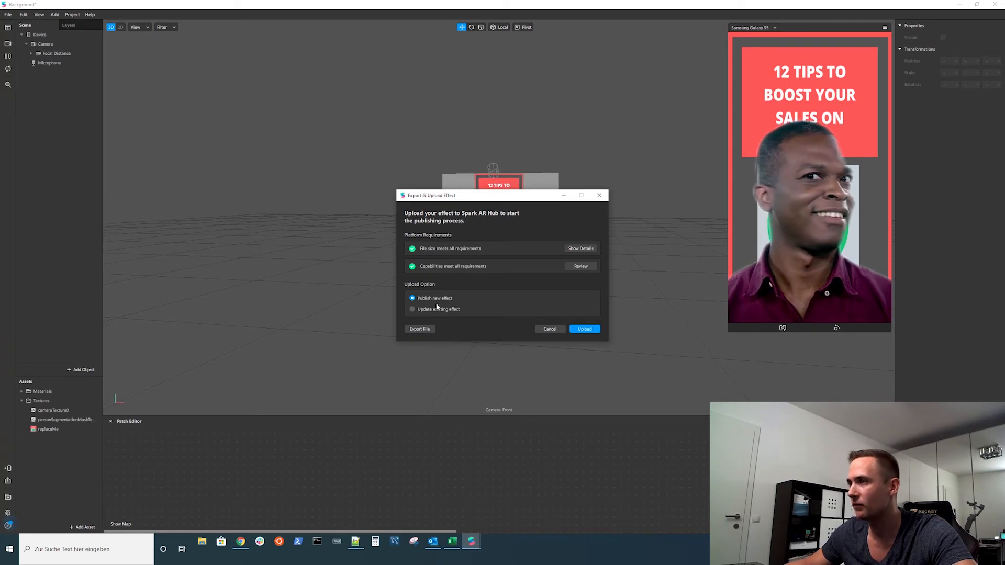
mouse_move(584, 328)
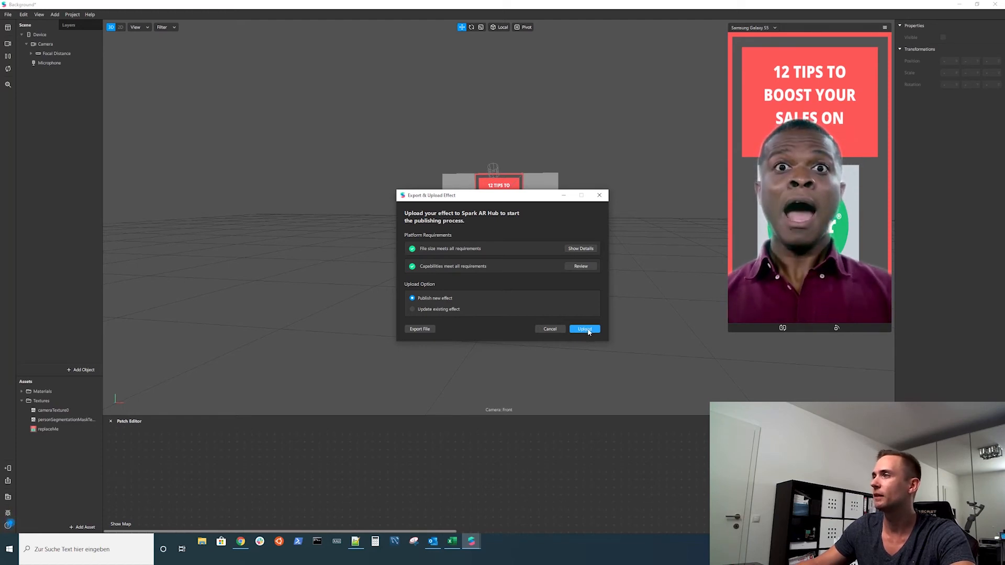
click(584, 328)
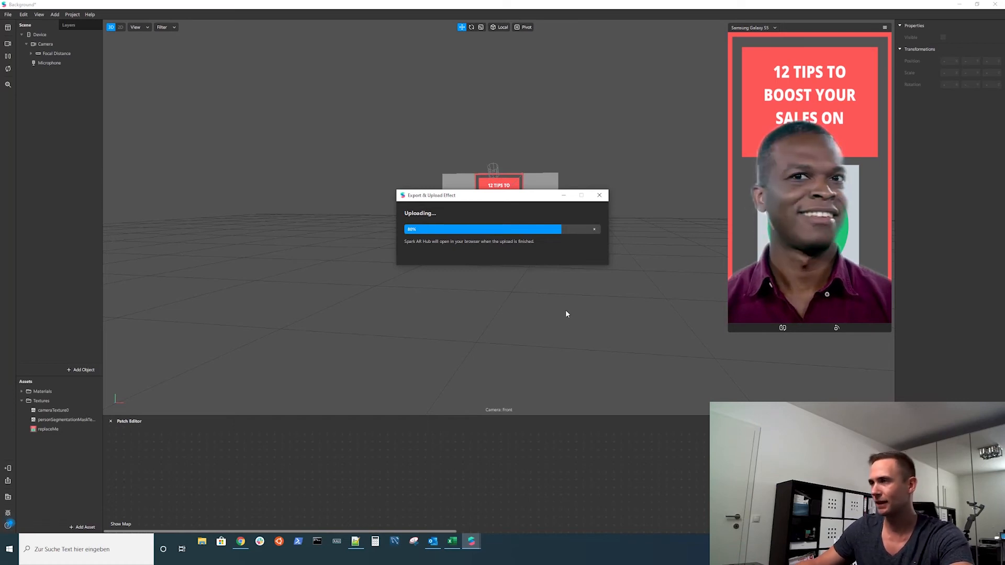
mouse_move(557, 281)
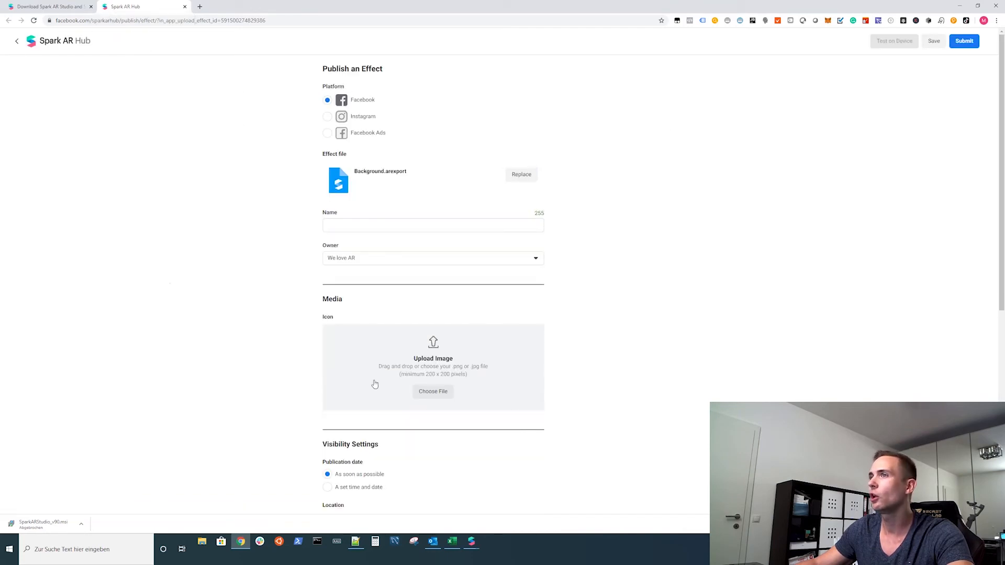
mouse_move(281, 206)
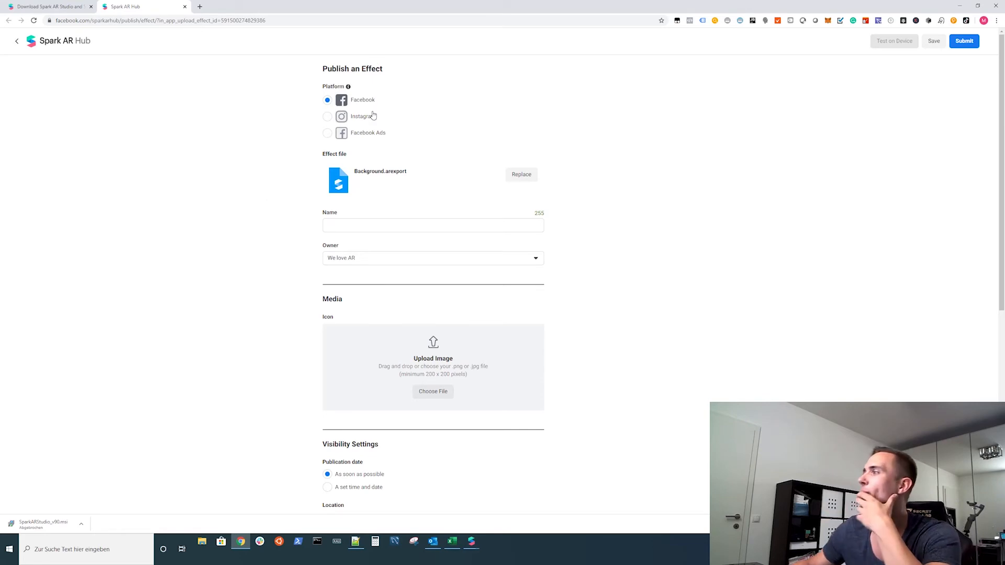
mouse_move(526, 125)
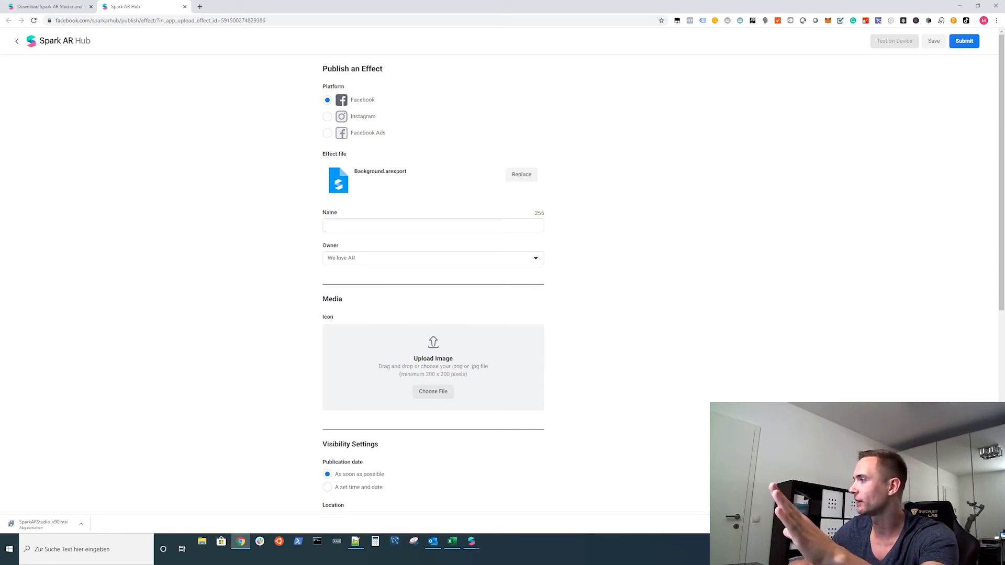
mouse_move(365, 257)
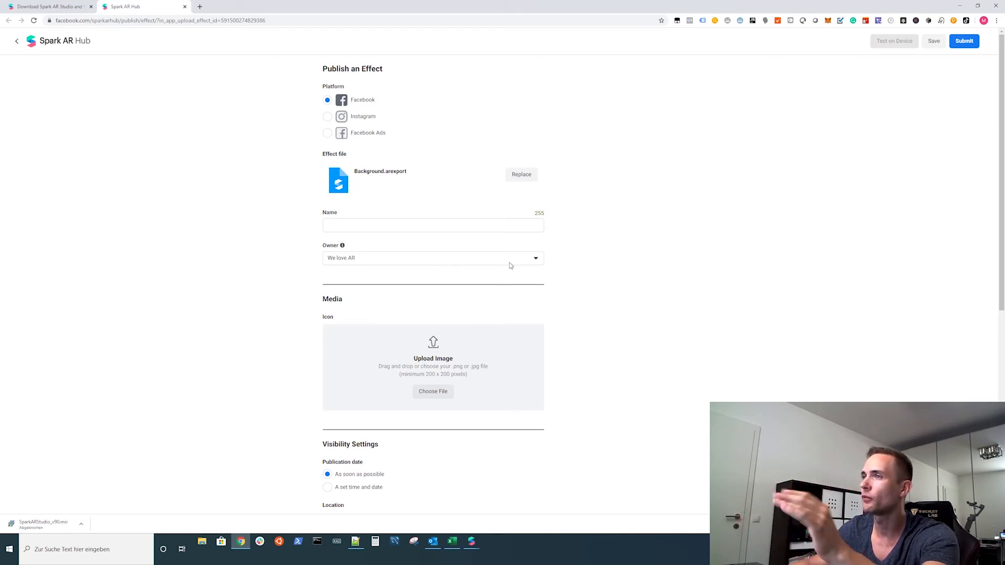
mouse_move(528, 265)
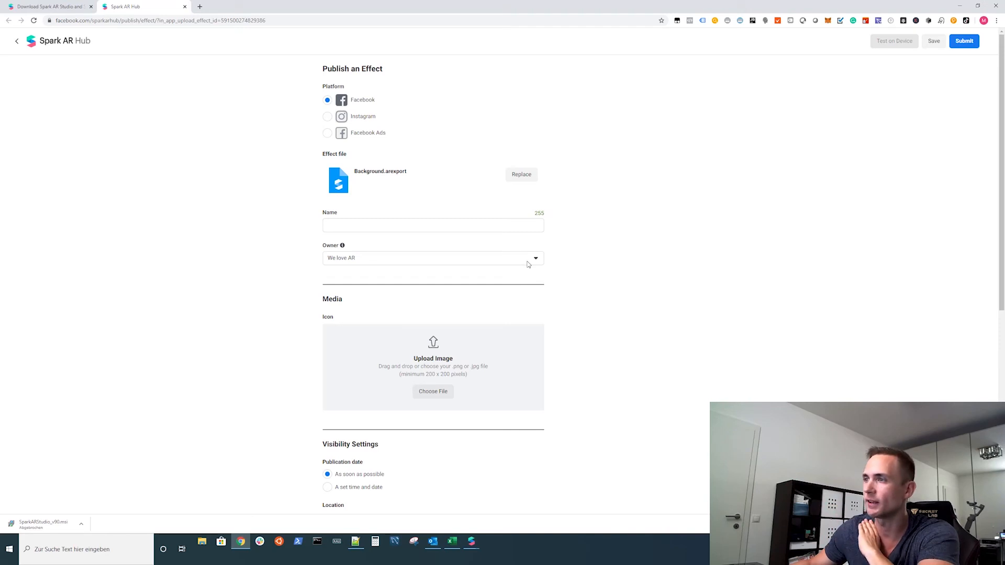
mouse_move(592, 276)
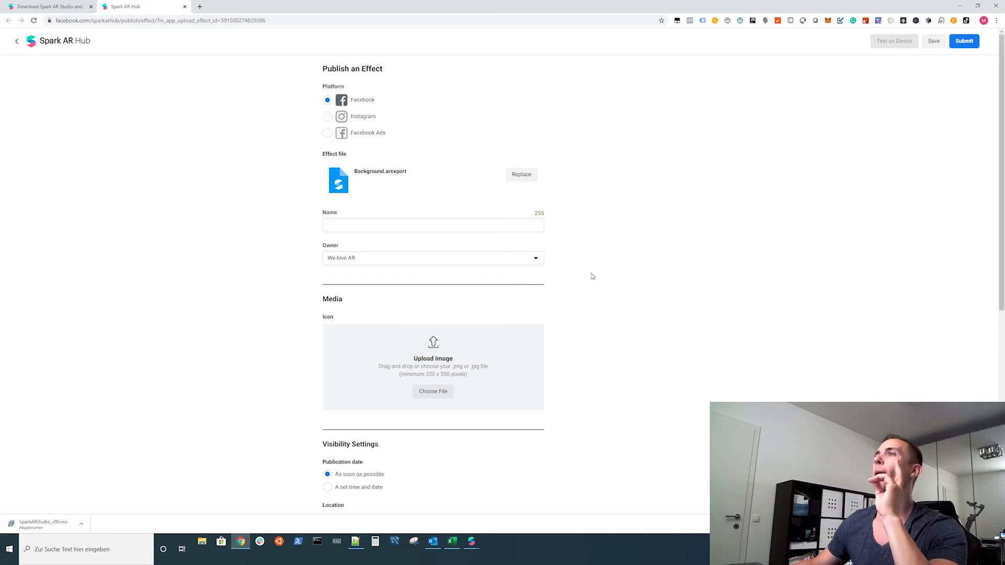
mouse_move(389, 179)
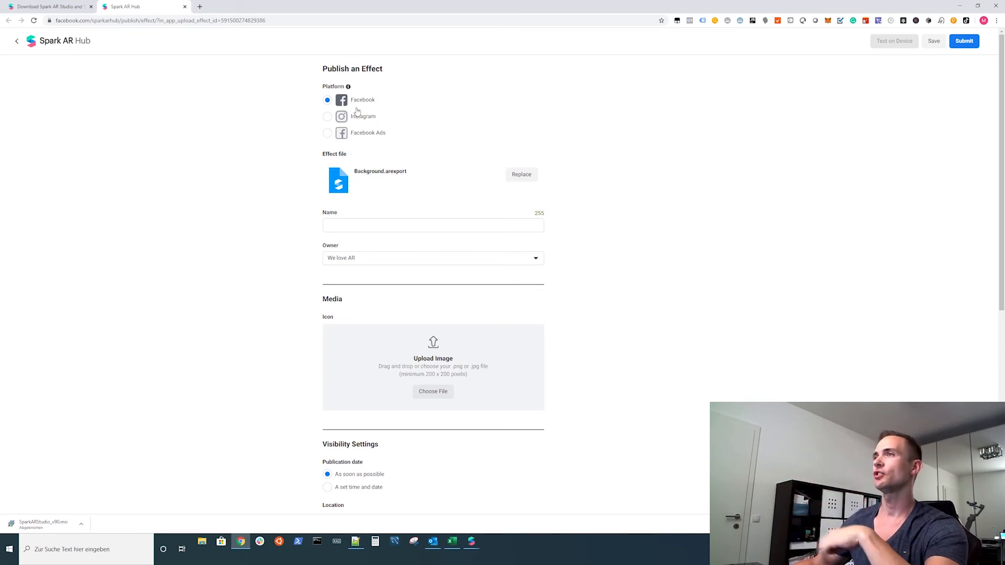
mouse_move(363, 126)
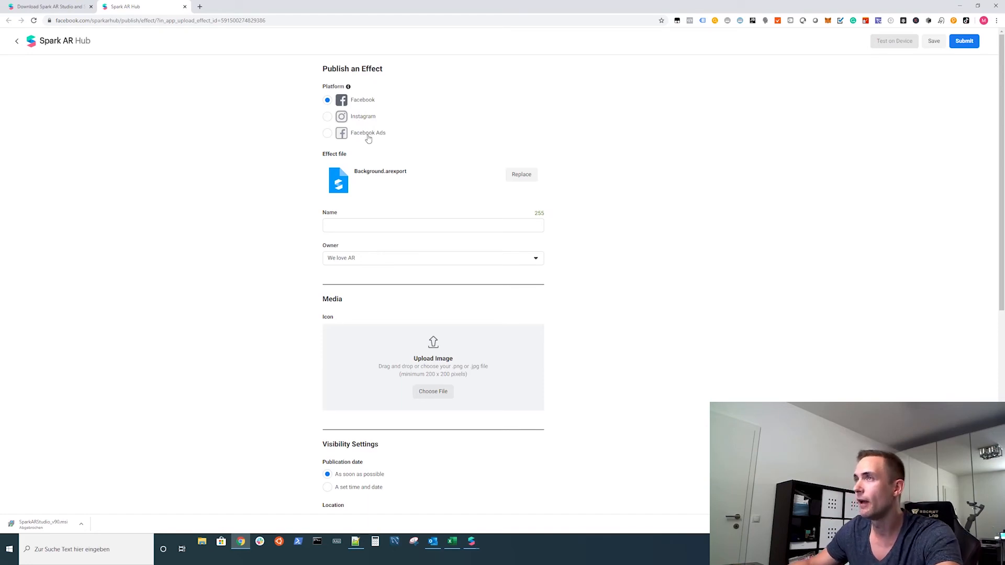
mouse_move(366, 118)
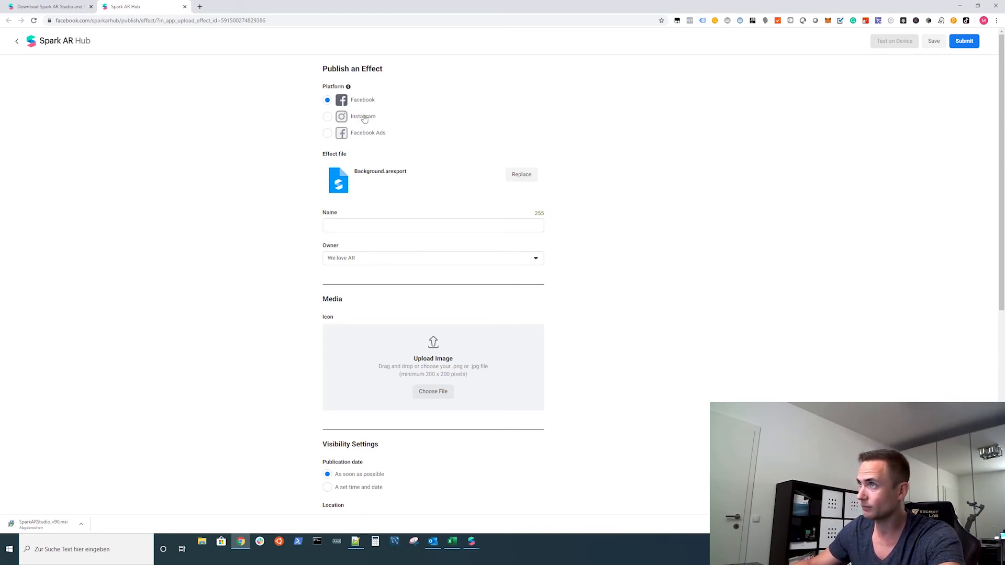
mouse_move(442, 116)
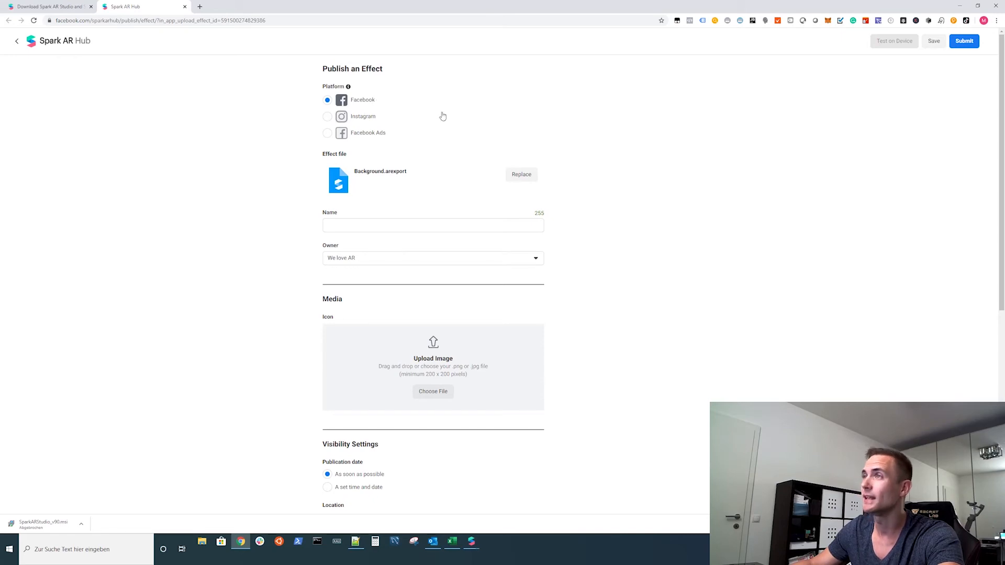
mouse_move(682, 220)
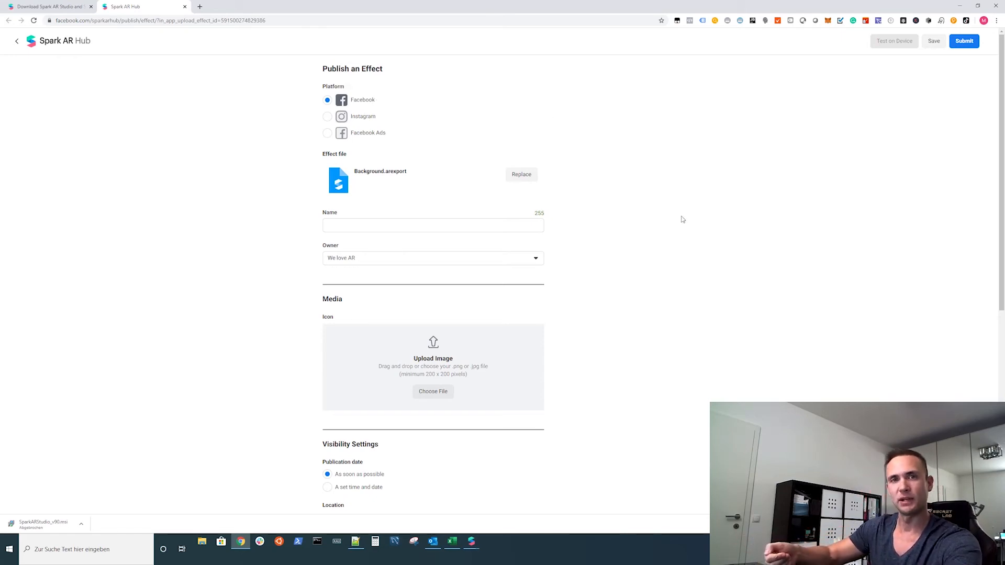
mouse_move(364, 123)
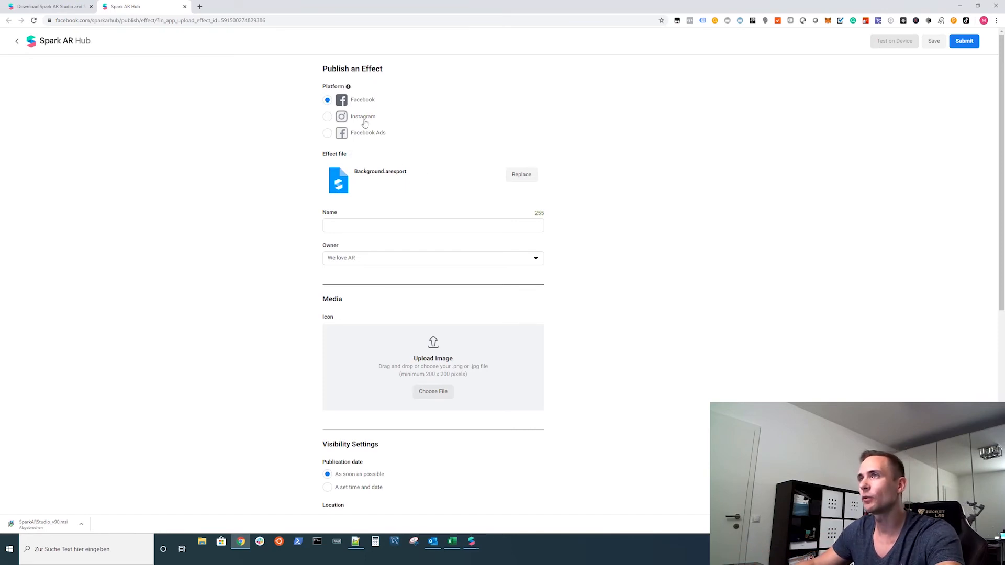
- Set the publishing platform to Facebook Ads after briefly selecting Instagram
click(328, 116)
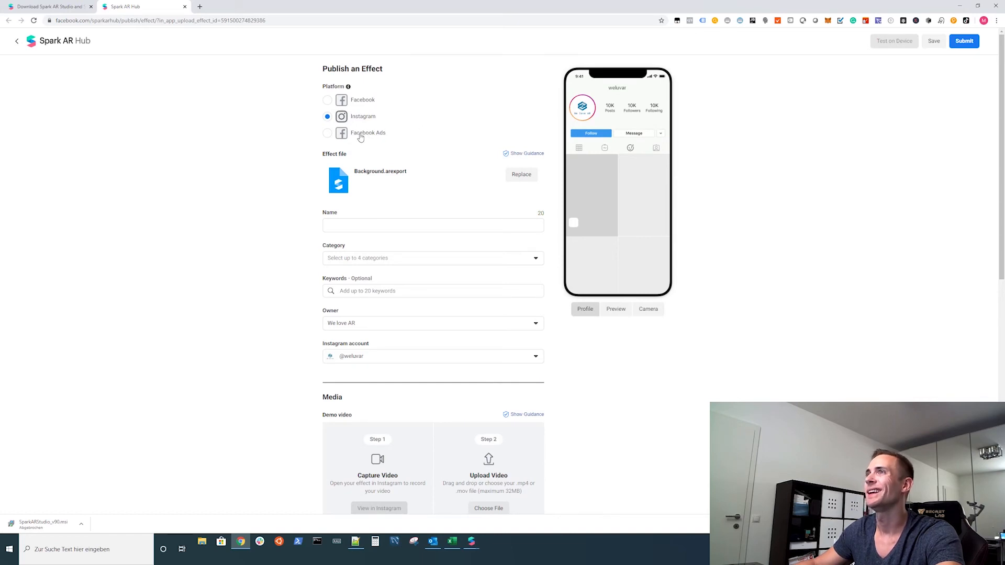
click(326, 133)
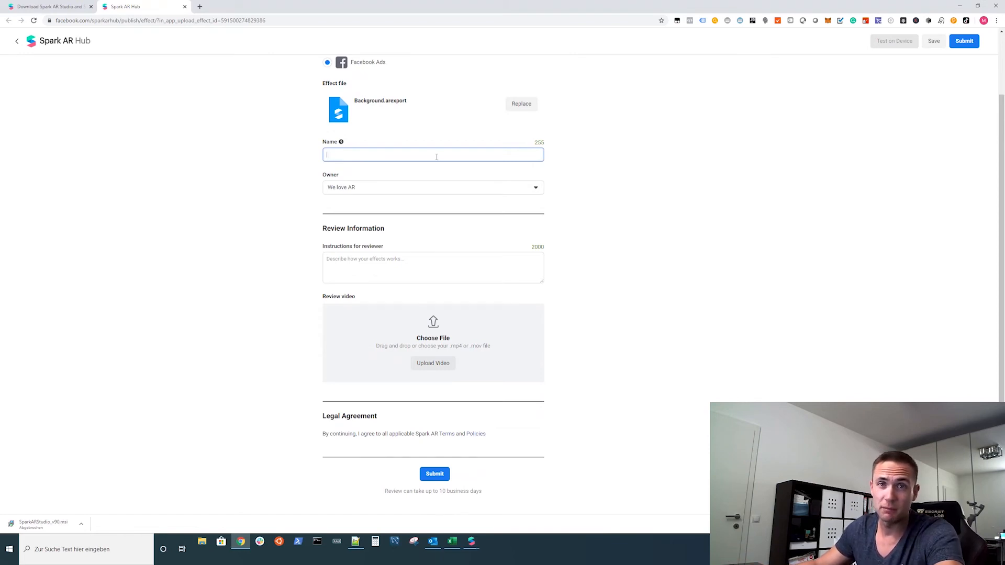
mouse_move(336, 193)
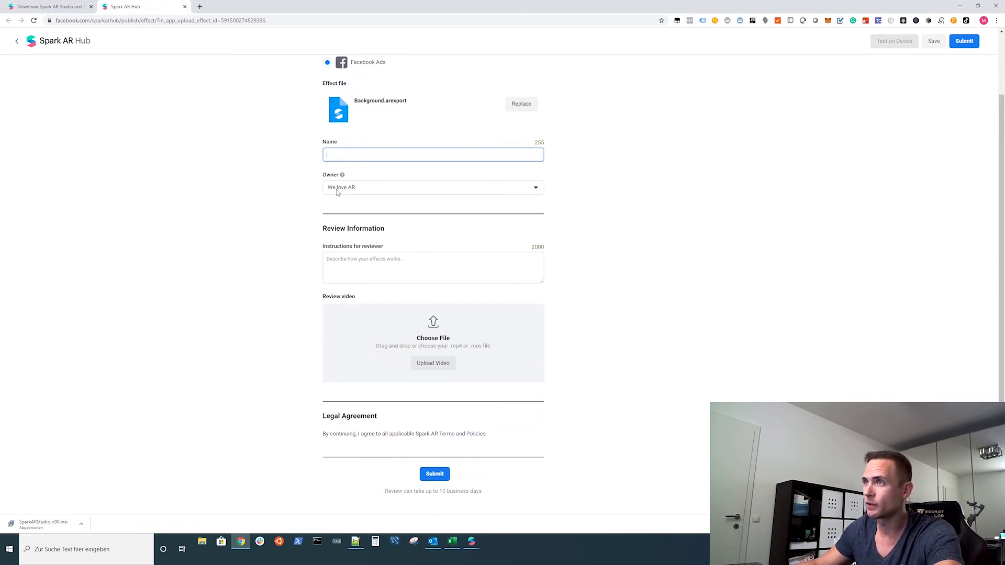
mouse_move(646, 204)
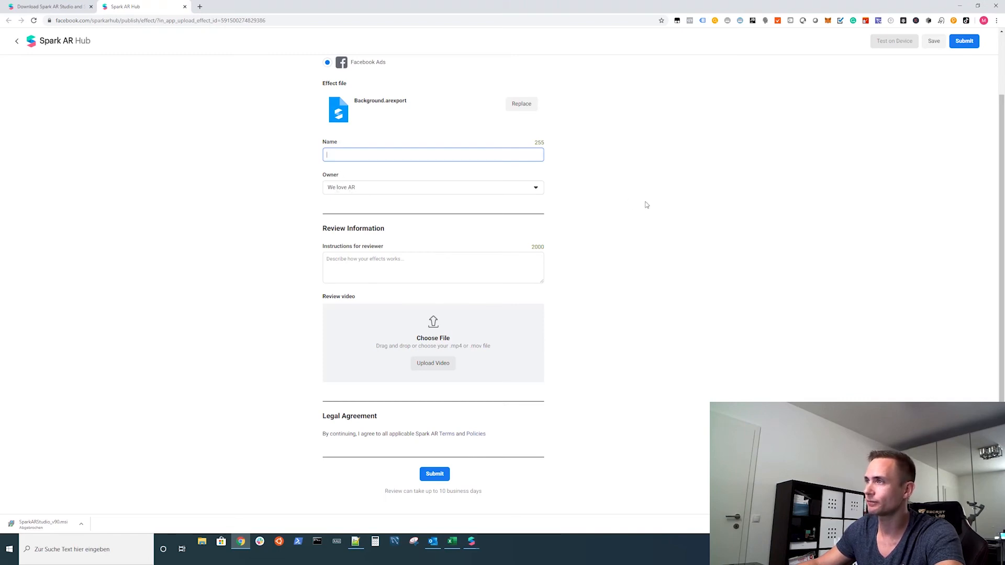
click(432, 267)
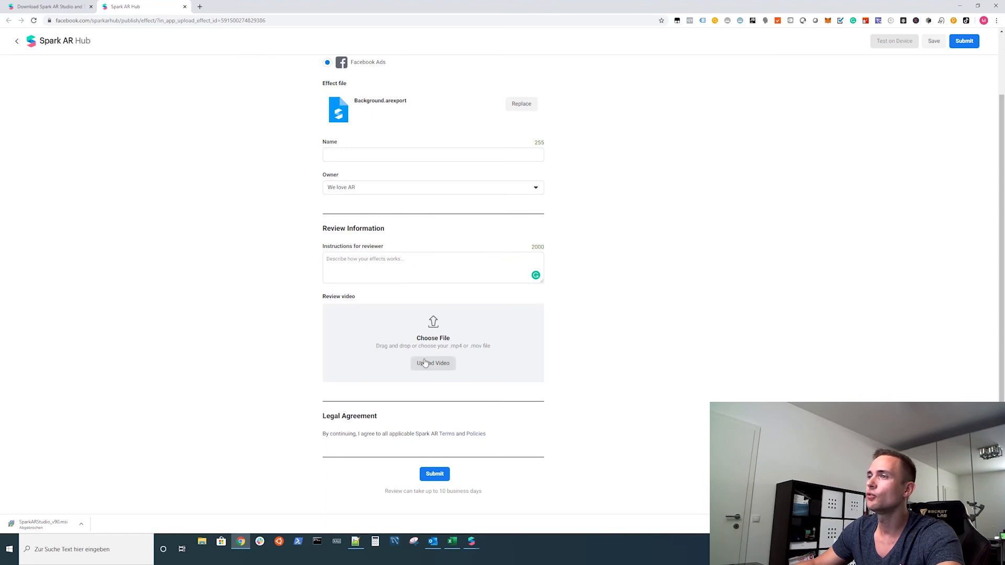
mouse_move(339, 323)
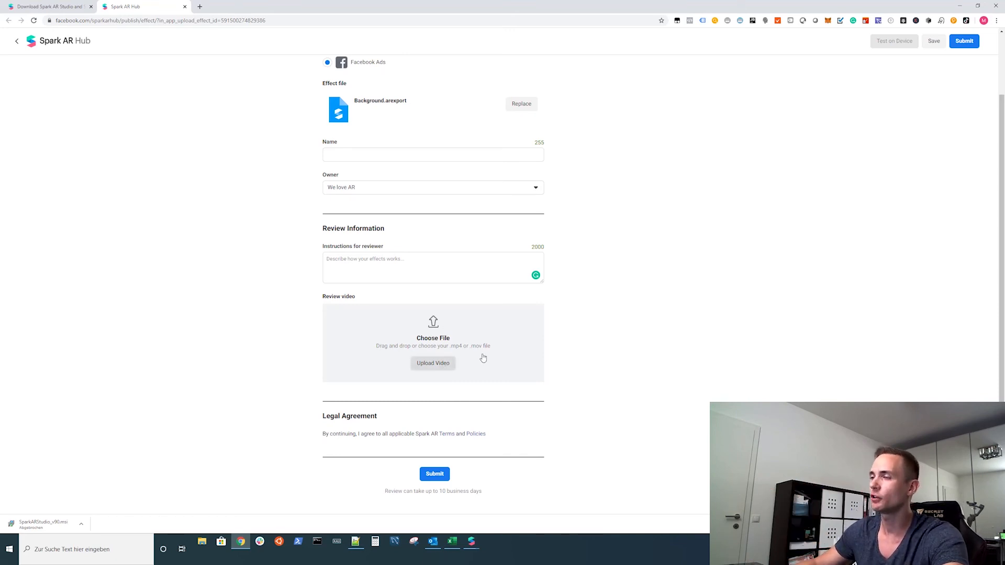
mouse_move(583, 376)
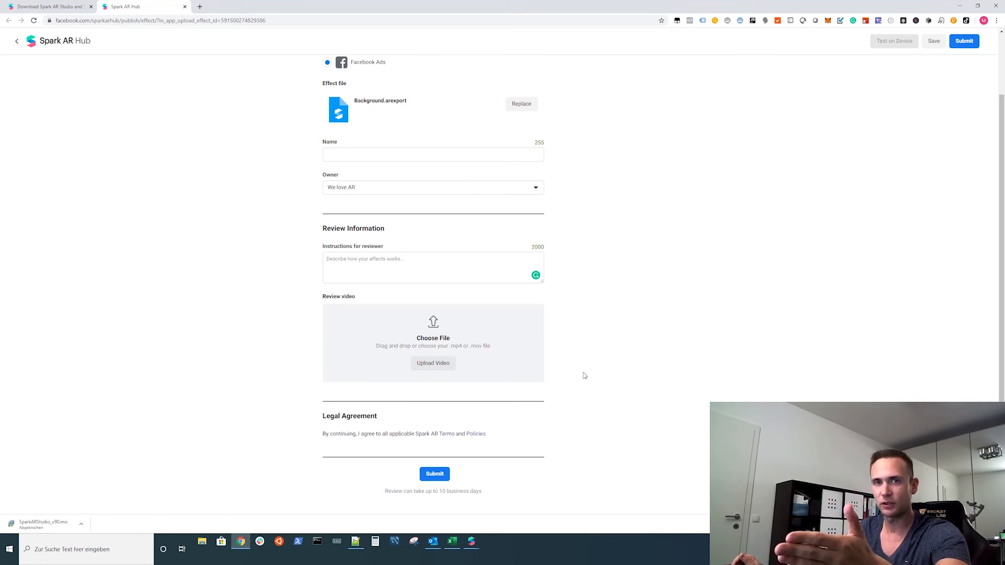
mouse_move(575, 364)
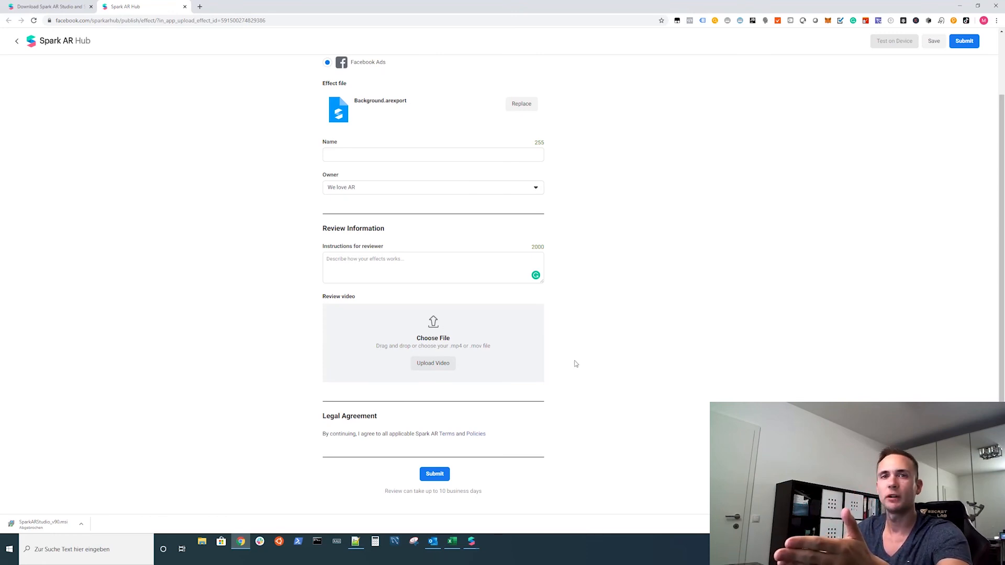
mouse_move(584, 383)
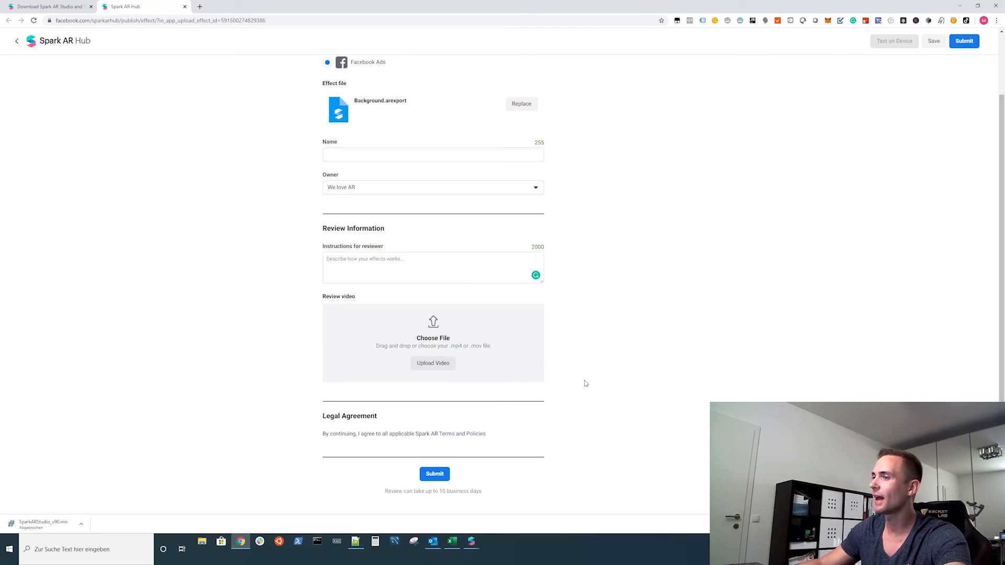
mouse_move(917, 367)
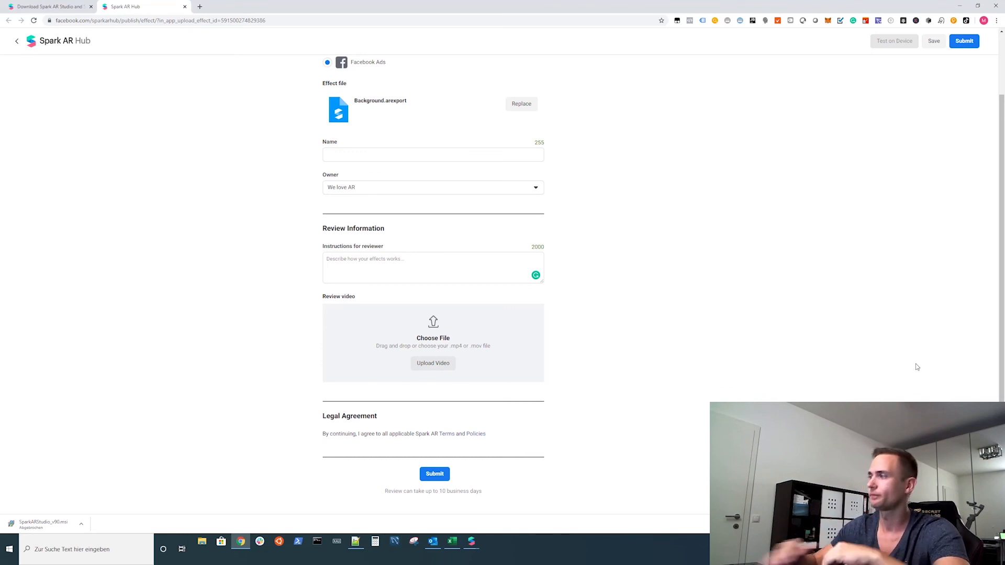
scroll(up, 3)
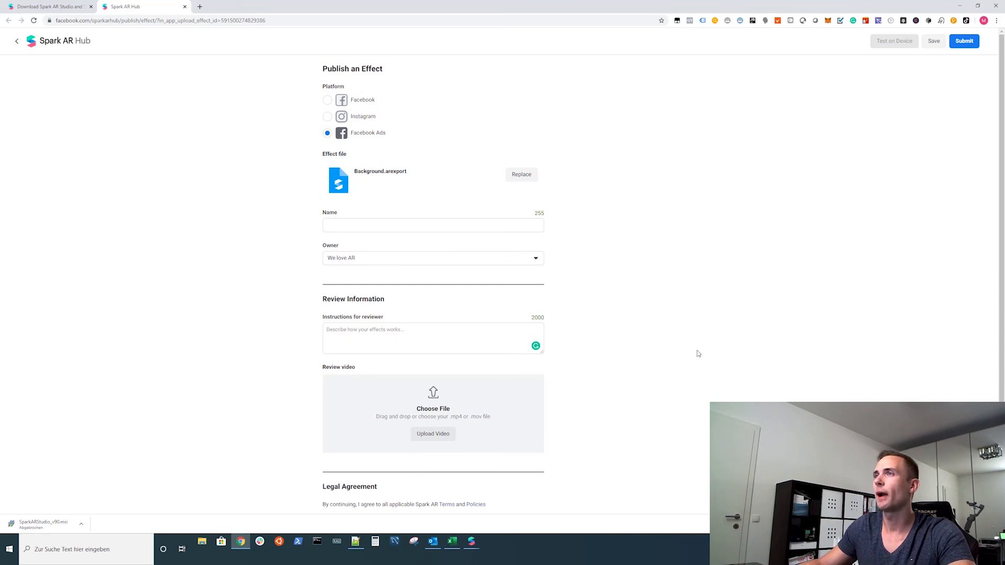
mouse_move(694, 338)
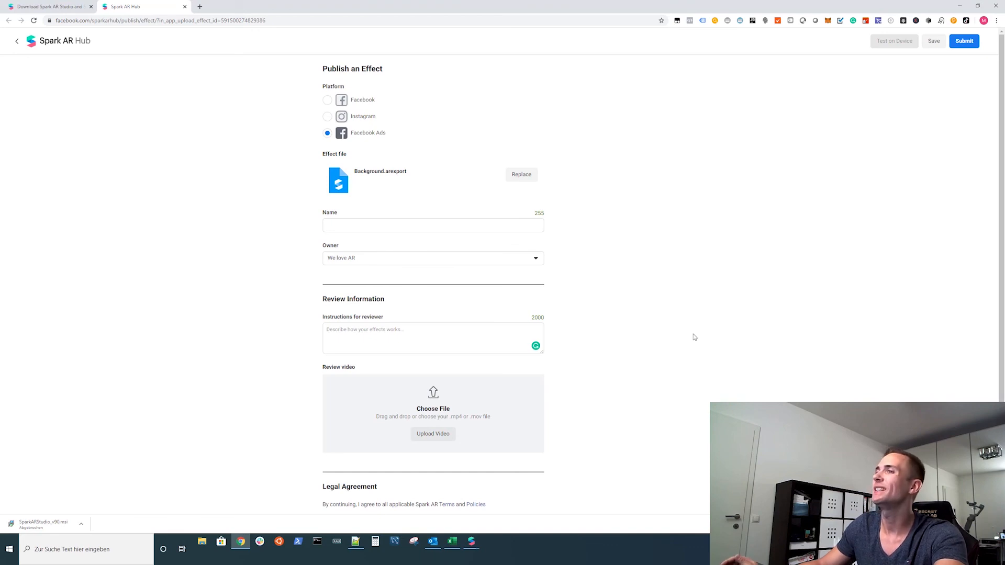
mouse_move(691, 333)
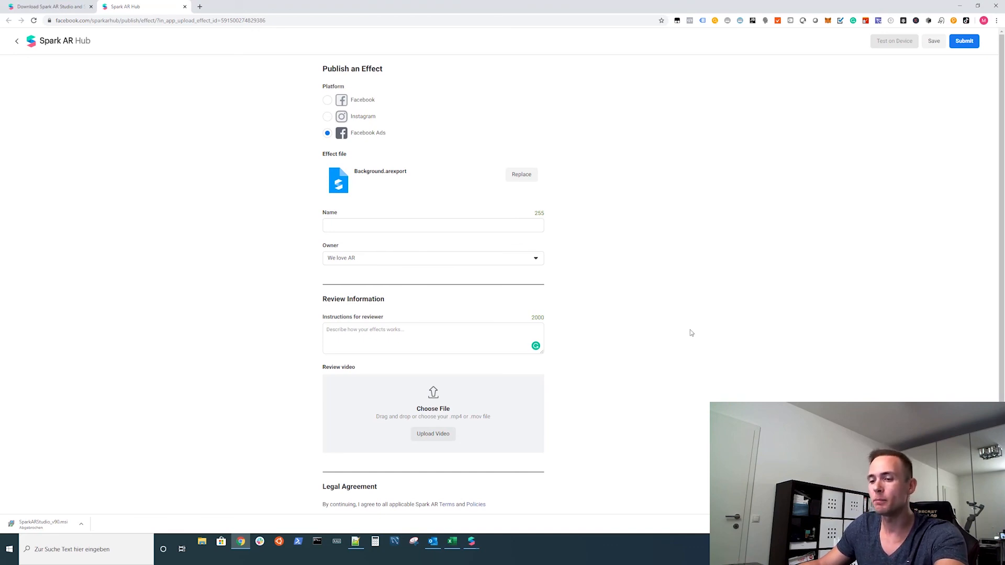